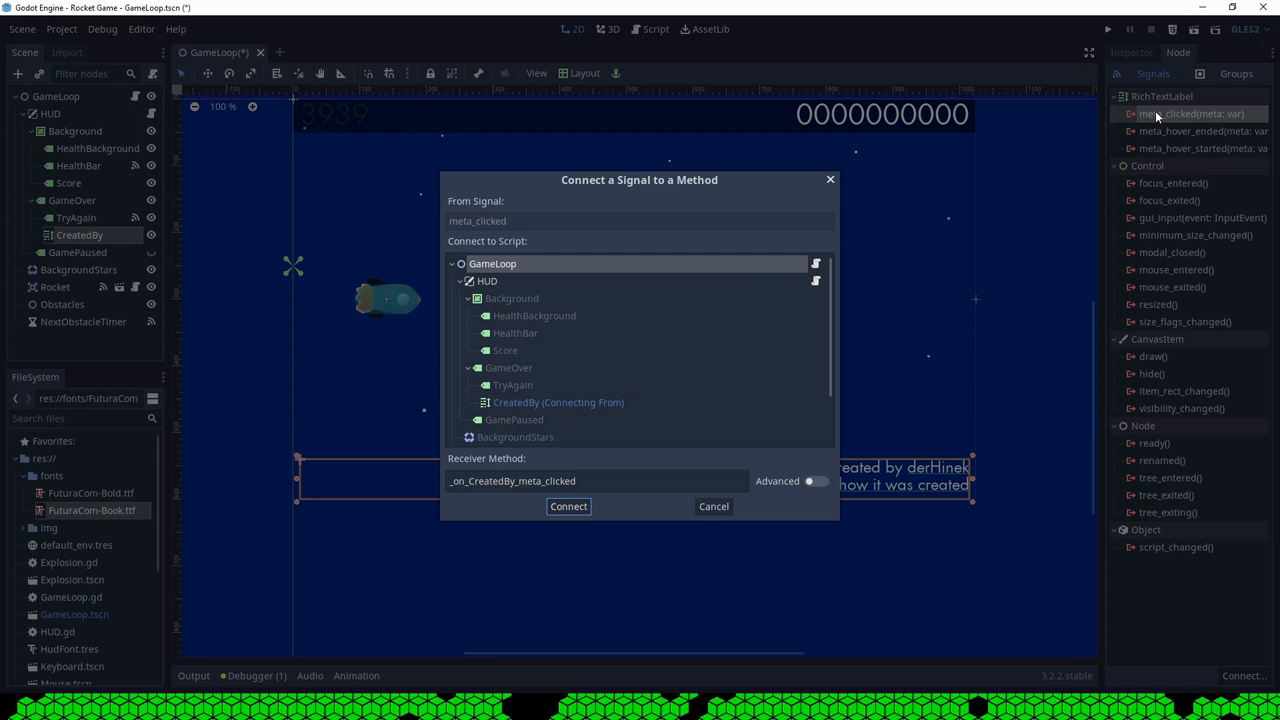
Connect meta_clicked to GameLoop and make the handler call OS.shell_open(meta).
{"action": "left_click", "coordinate": [568, 506]}
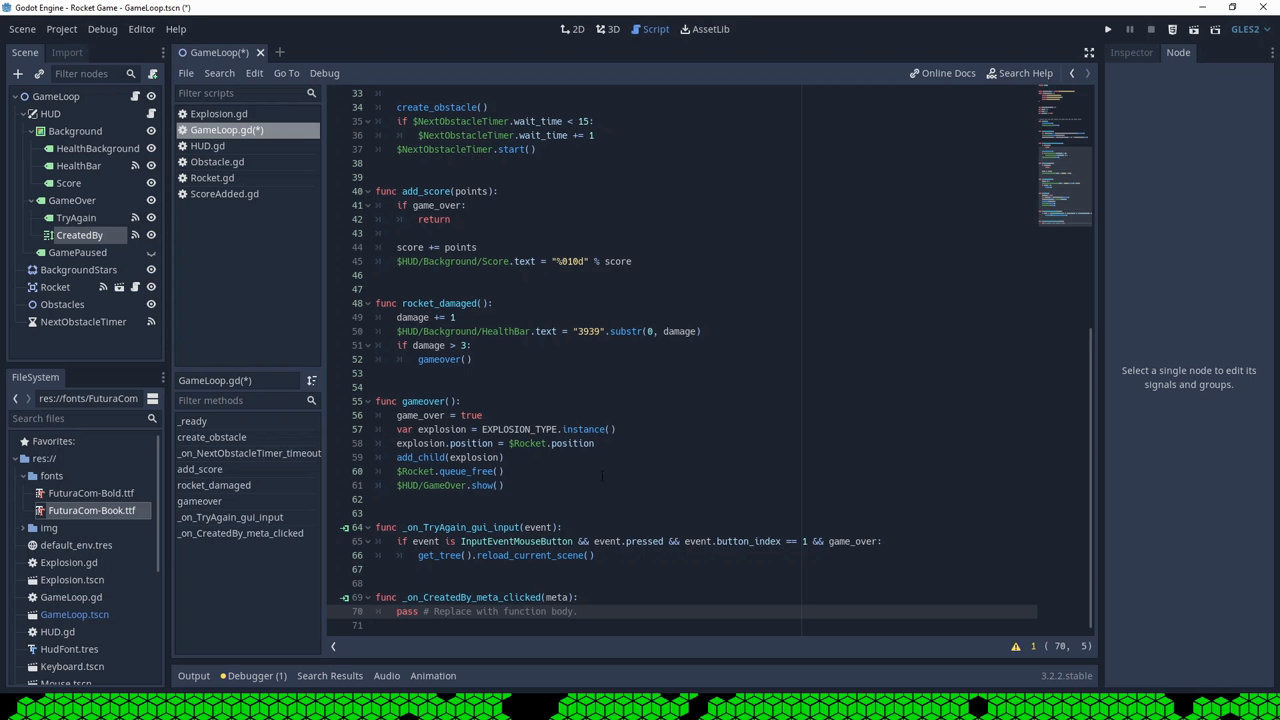
{"action": "left_click", "coordinate": [580, 596]}
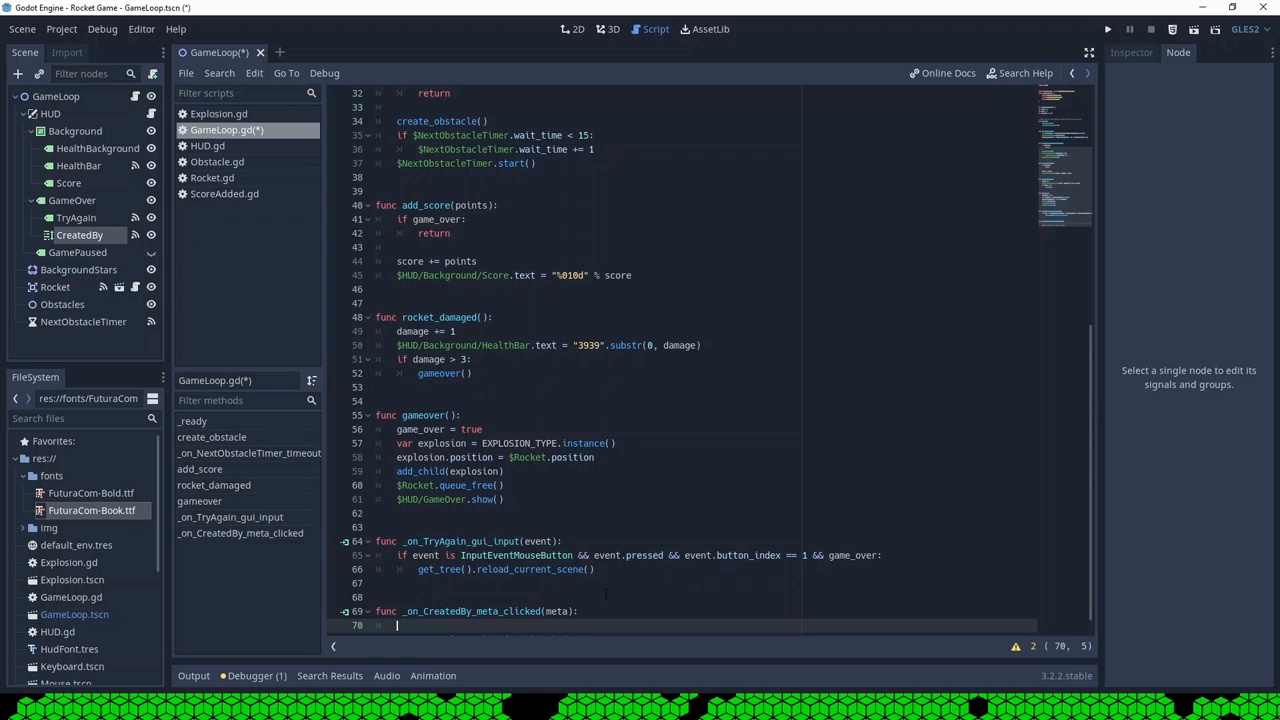
{"action": "type", "text": "OS.schell_open(m"}
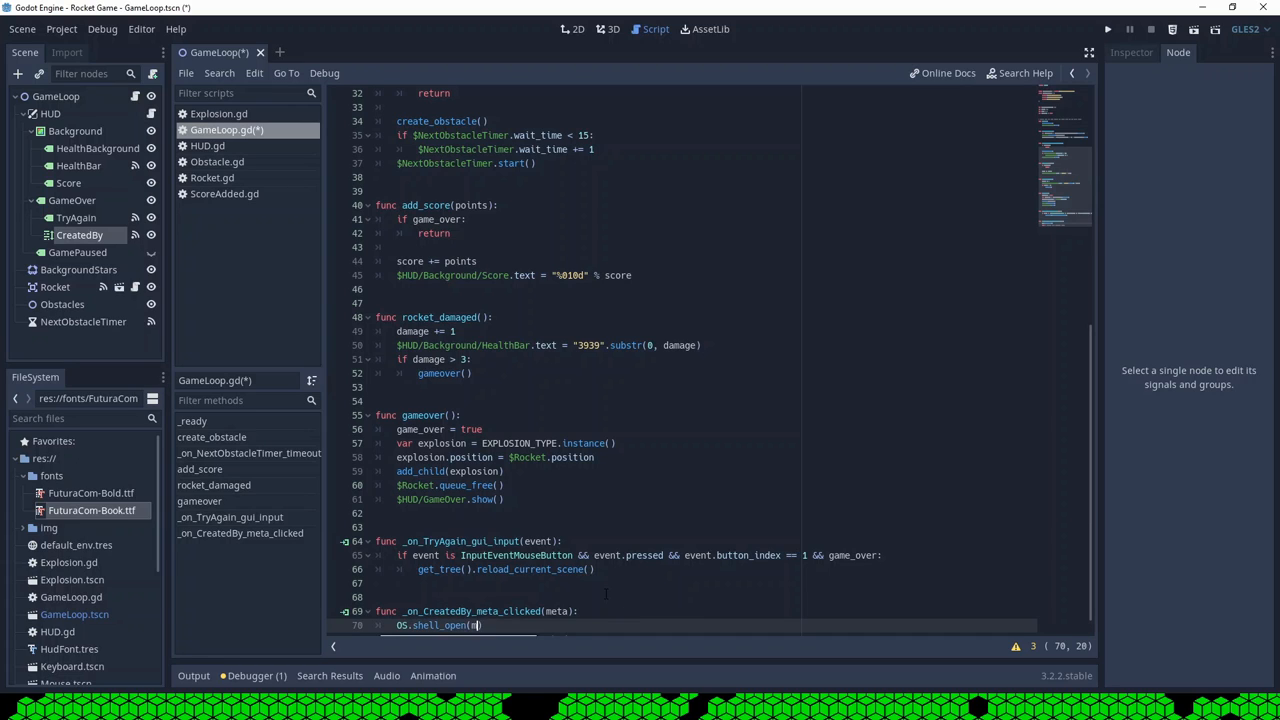
{"action": "type", "text": "eta"}
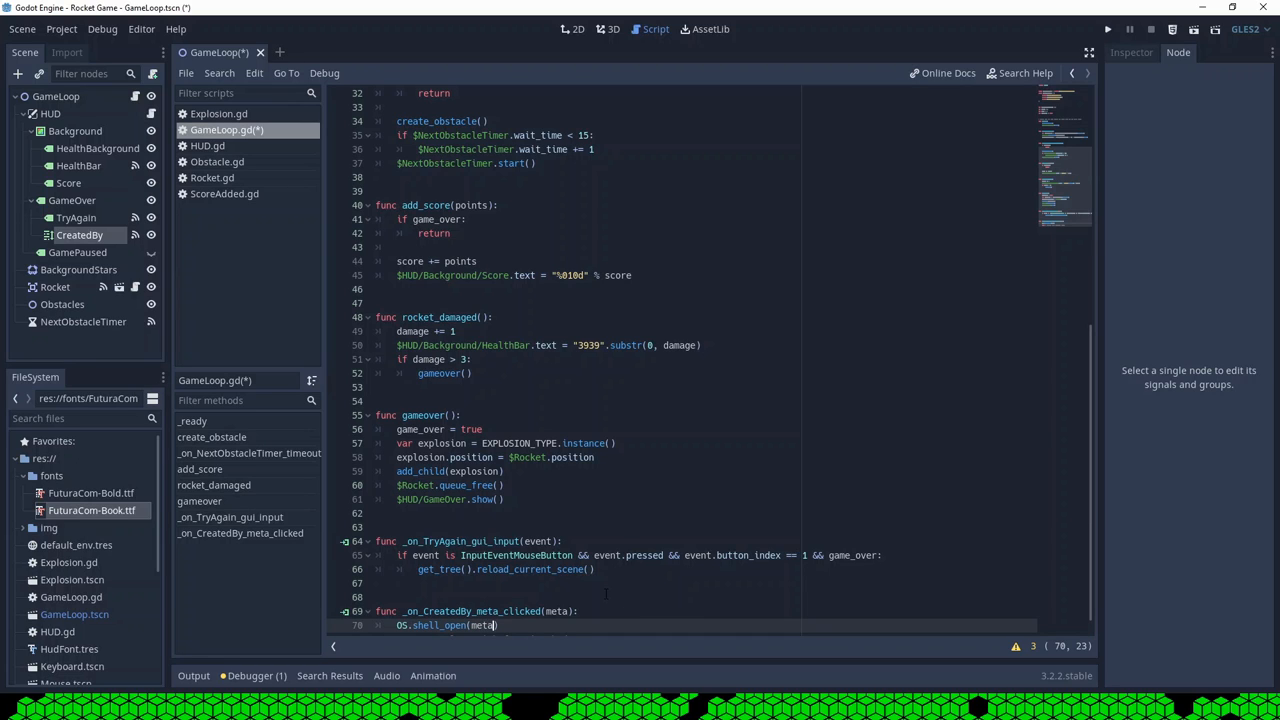
{"action": "type", "text": ")"}
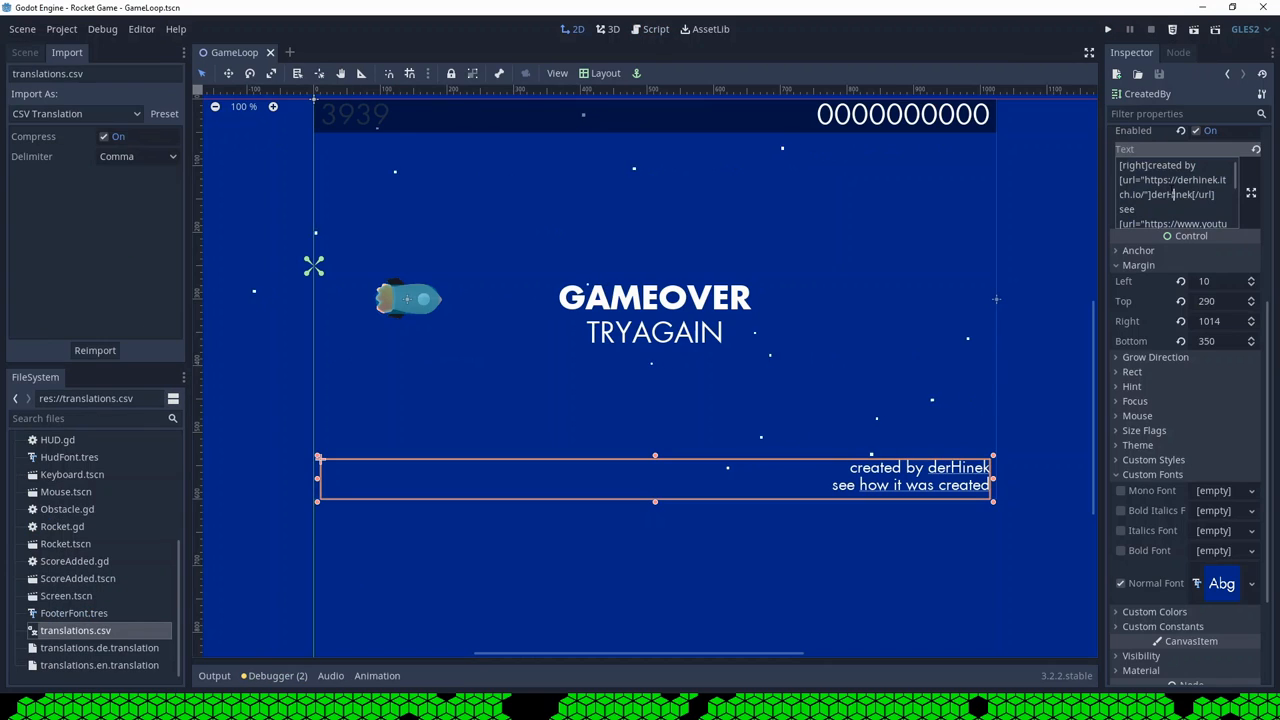
Set the CreatedBy label's Text property to the key CREATEDBY.
{"action": "type", "text": "CRE"}
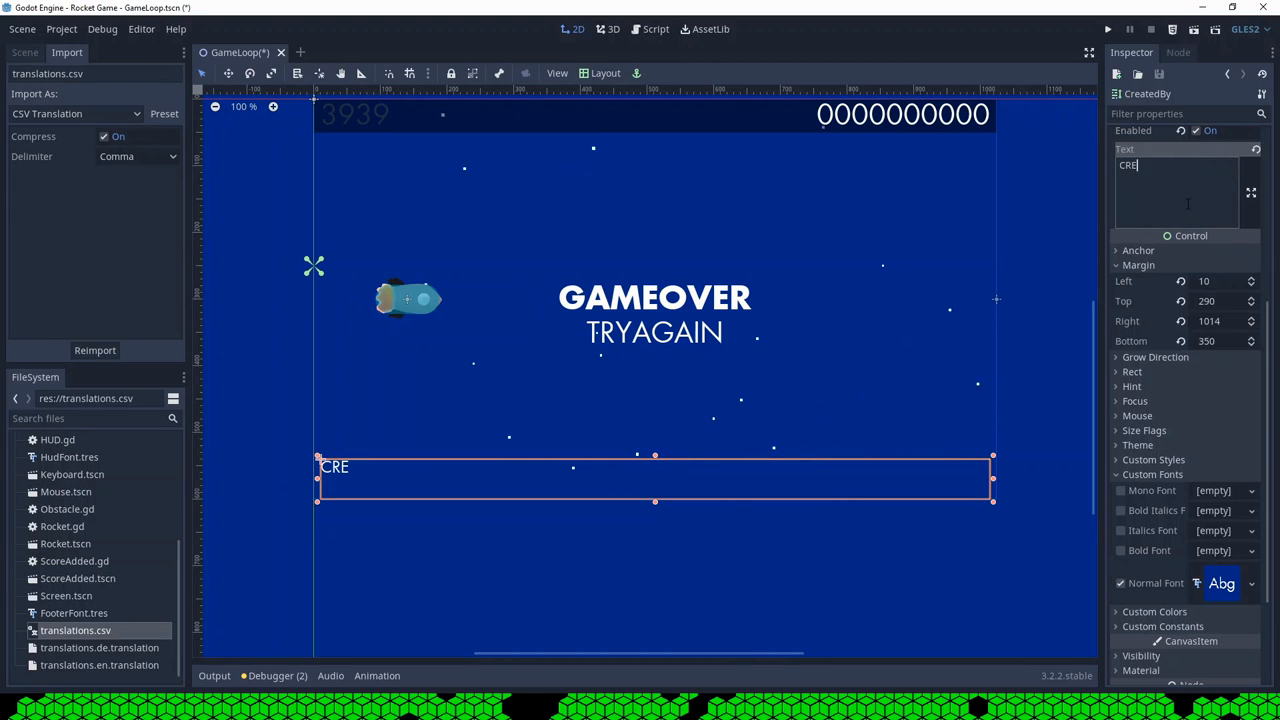
{"action": "type", "text": "ATEDBY"}
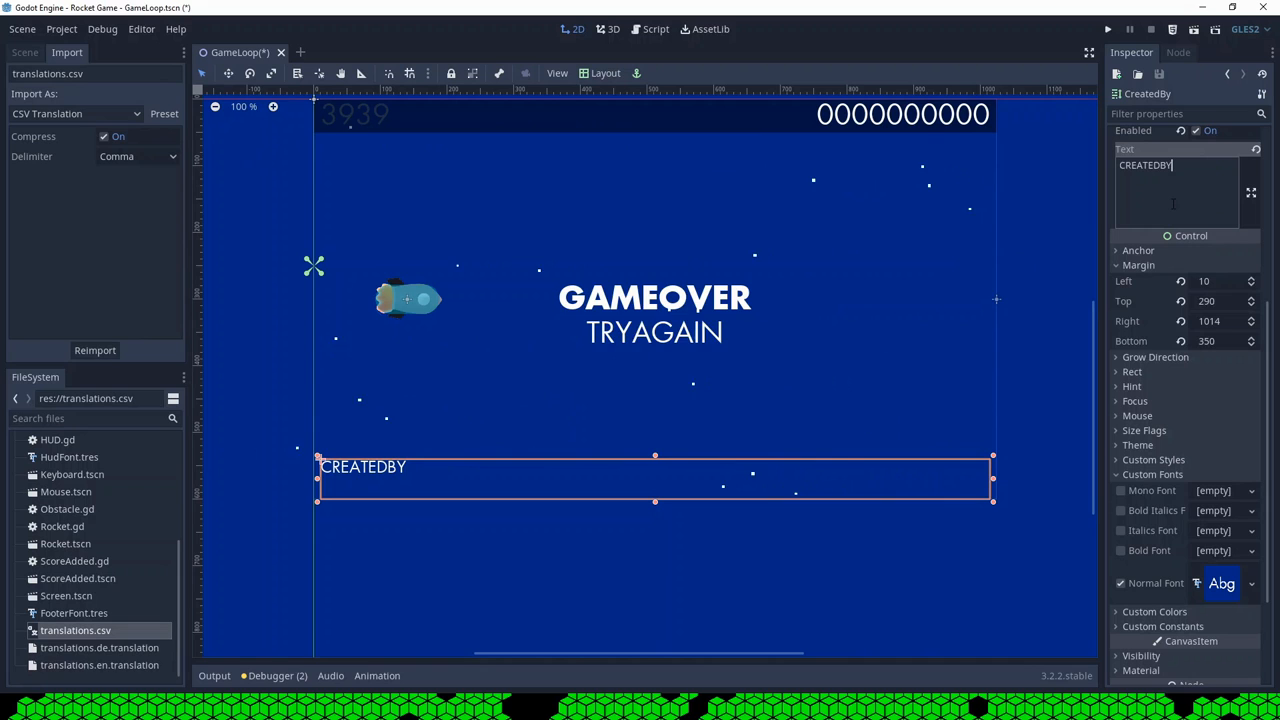
{"action": "left_click", "coordinate": [1108, 30]}
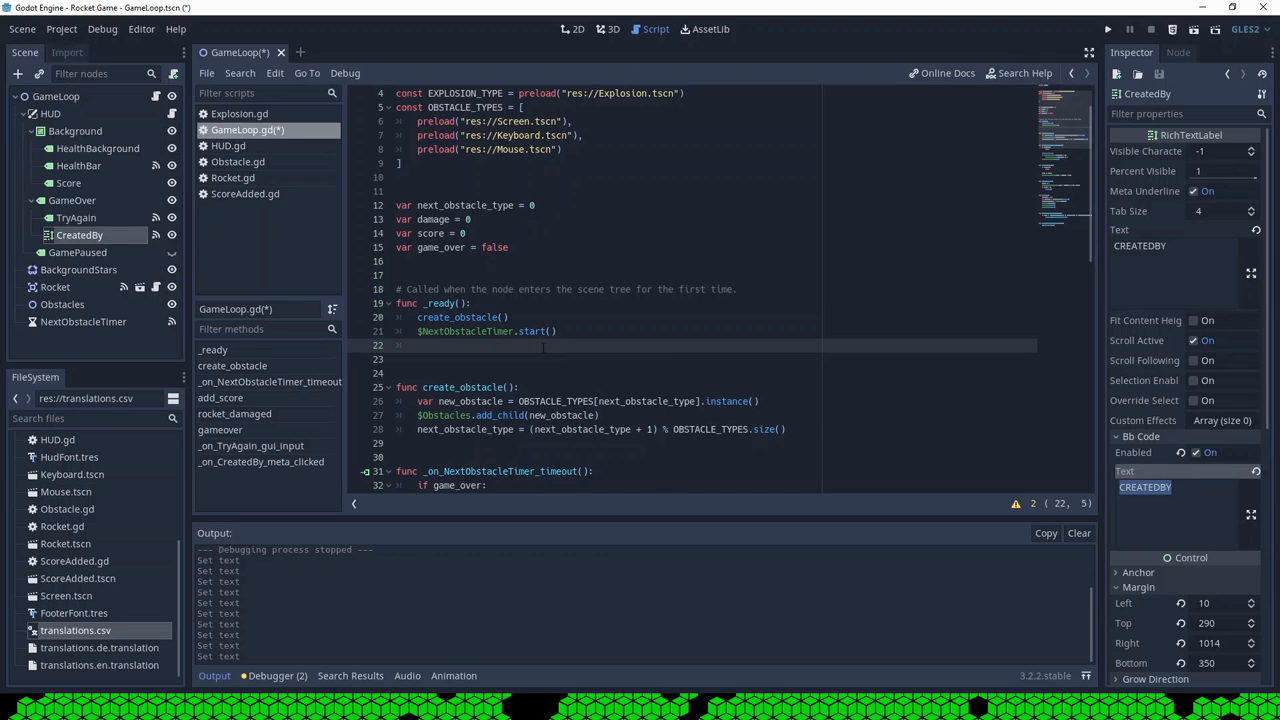
In _ready, set $HUD/GameOver/CreatedBy.bbcode_text = tr("CREATEDBY").
{"action": "type", "text": "$H"}
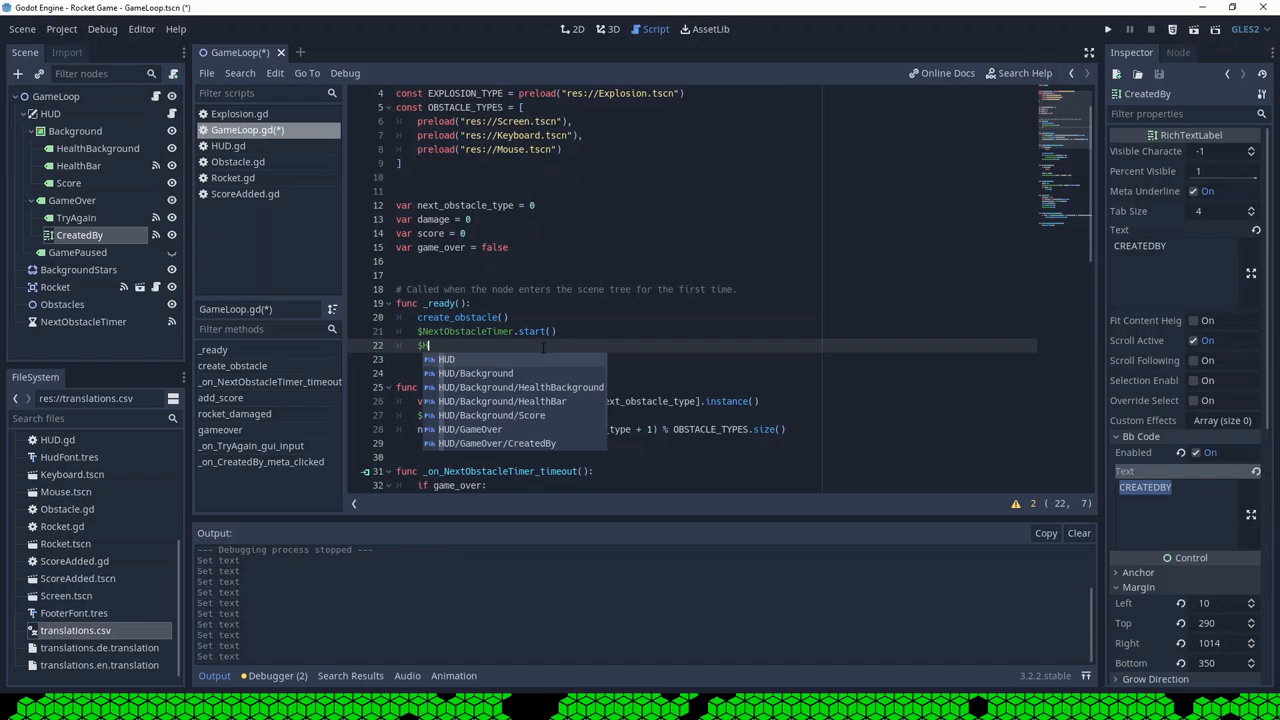
{"action": "type", "text": "UD/GameOver/CreatedBy."}
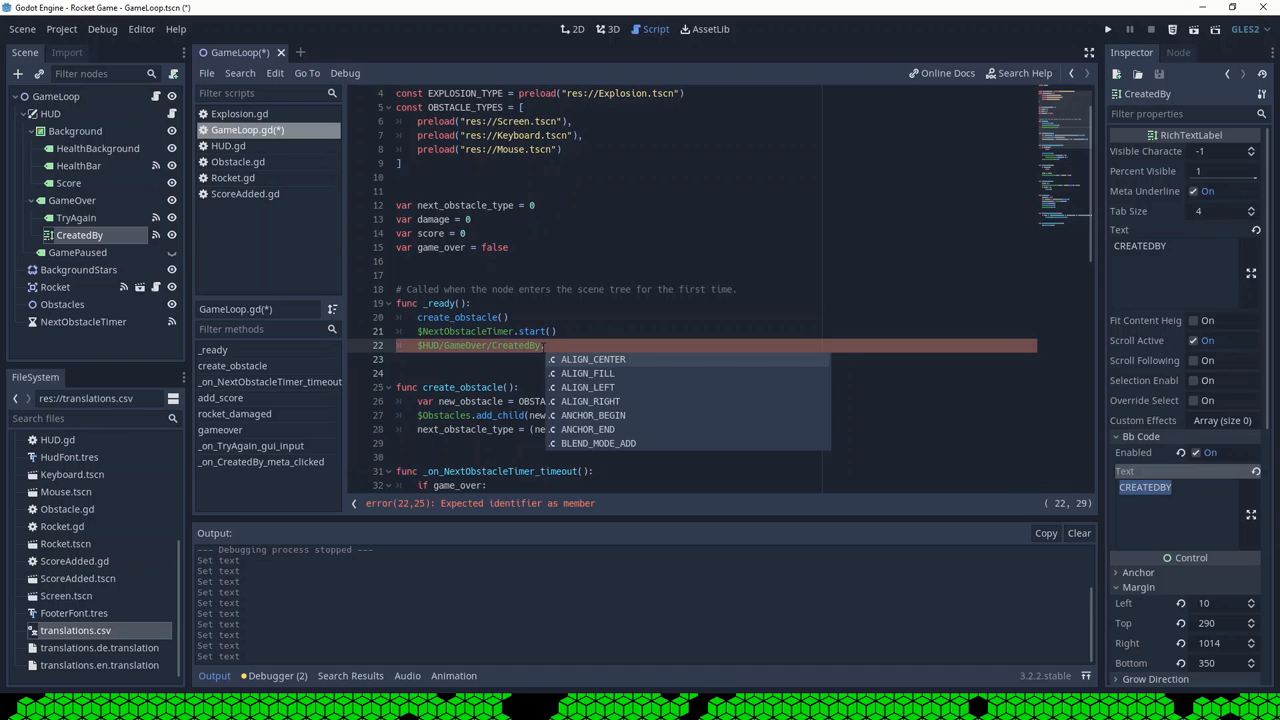
{"action": "type", "text": "bbcode_text"}
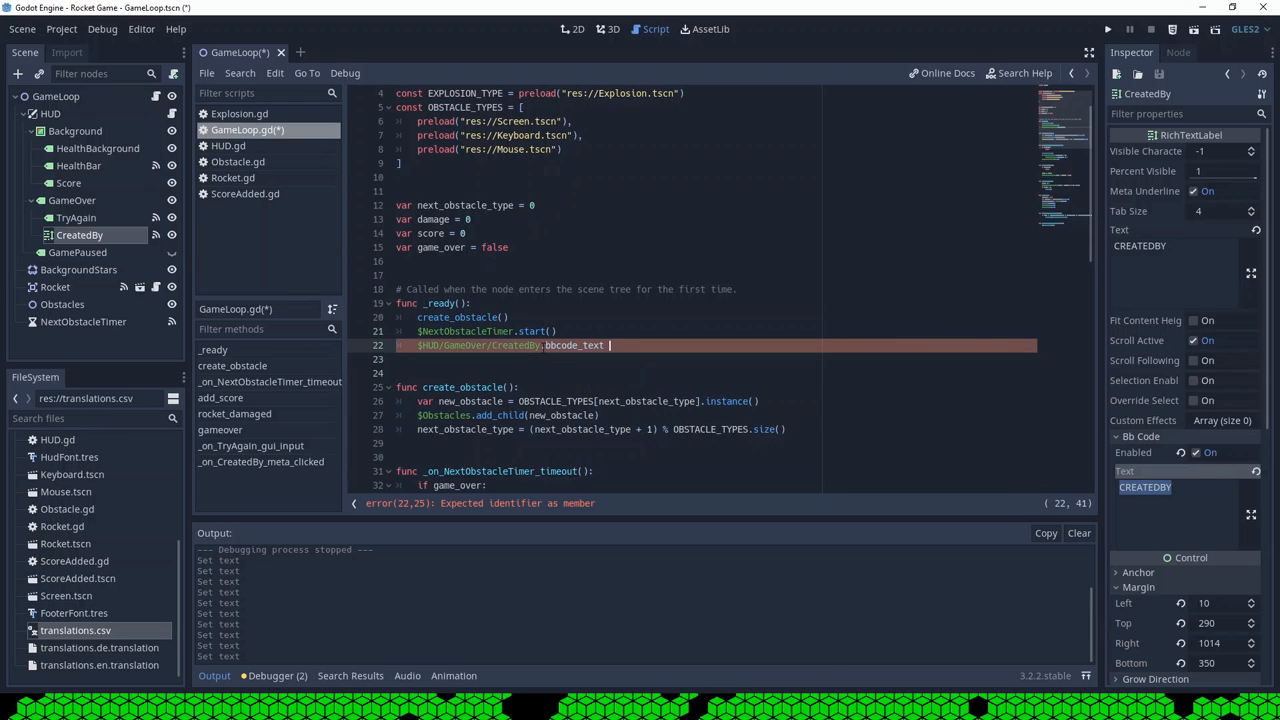
{"action": "type", "text": "= tr"}
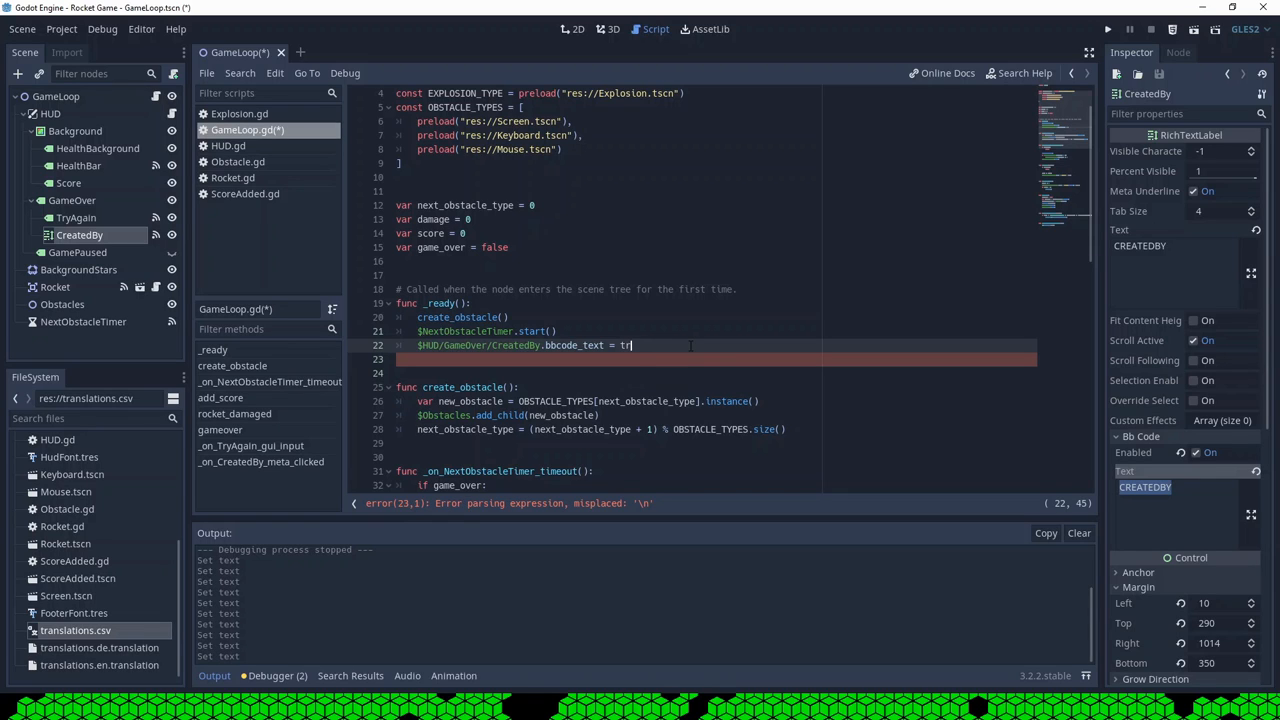
{"action": "type", "text": "("}
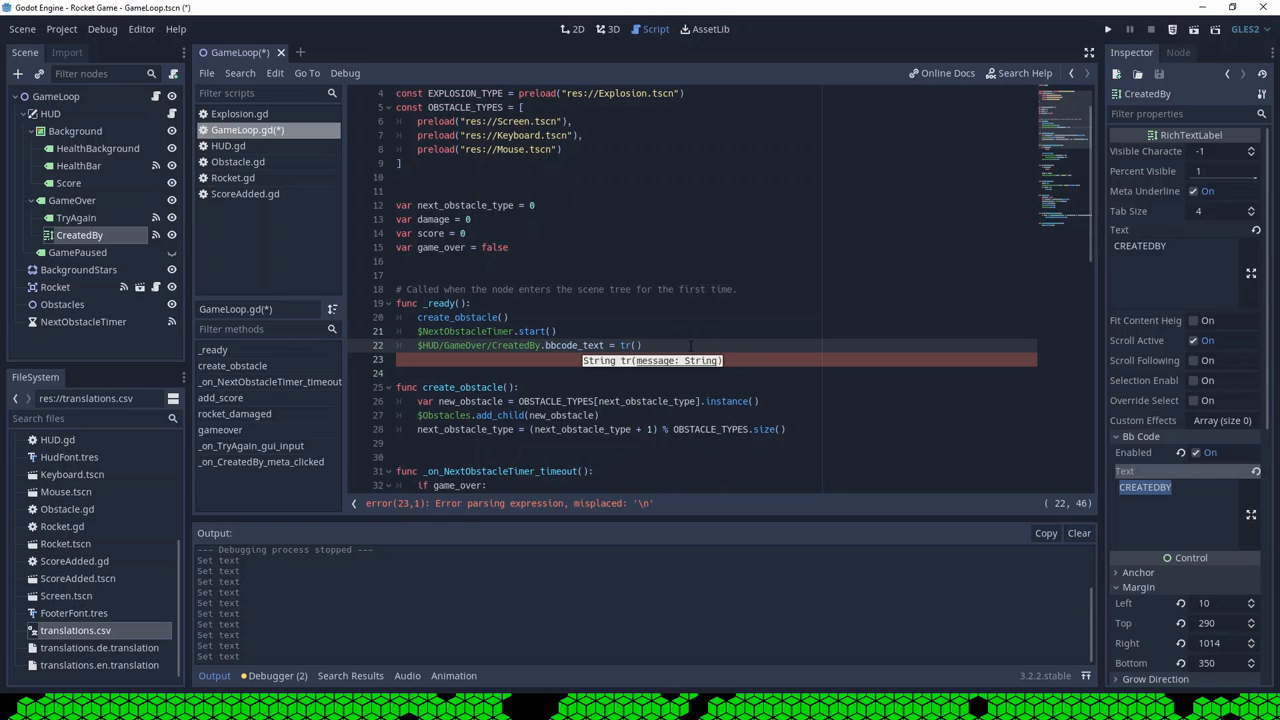
{"action": "type", "text": "CRE\""}
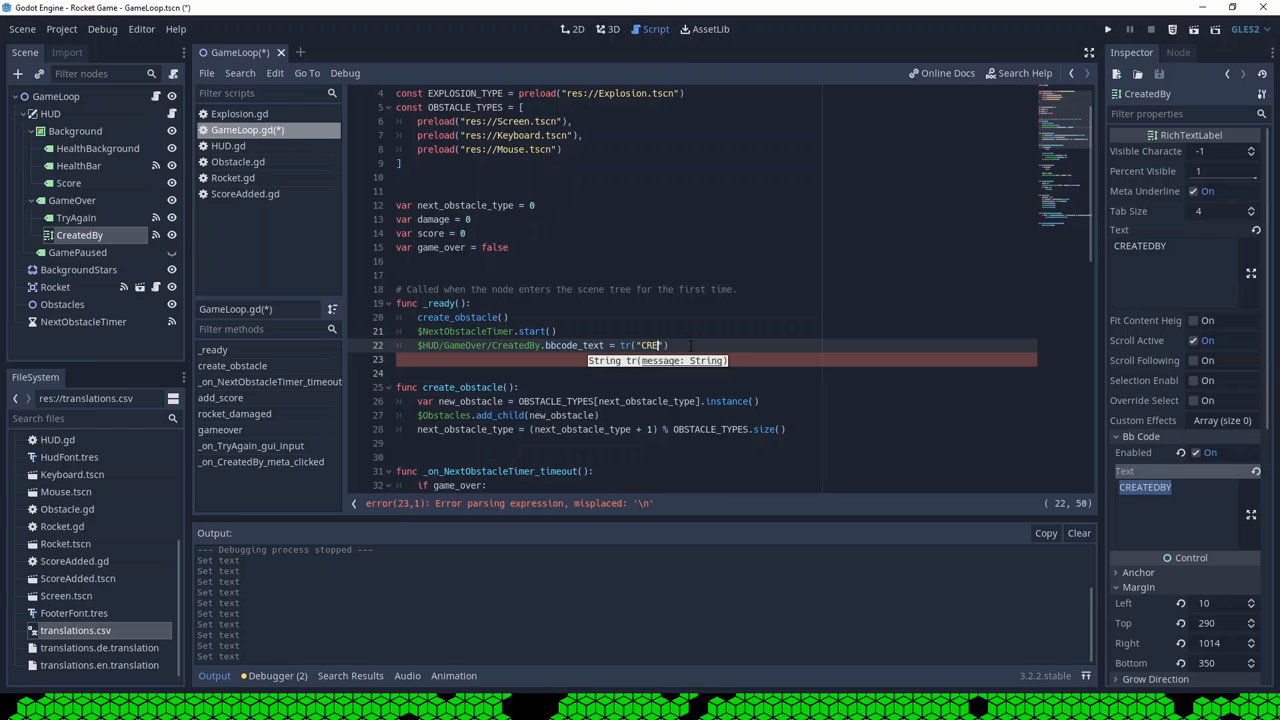
{"action": "type", "text": "ATEDBY"}
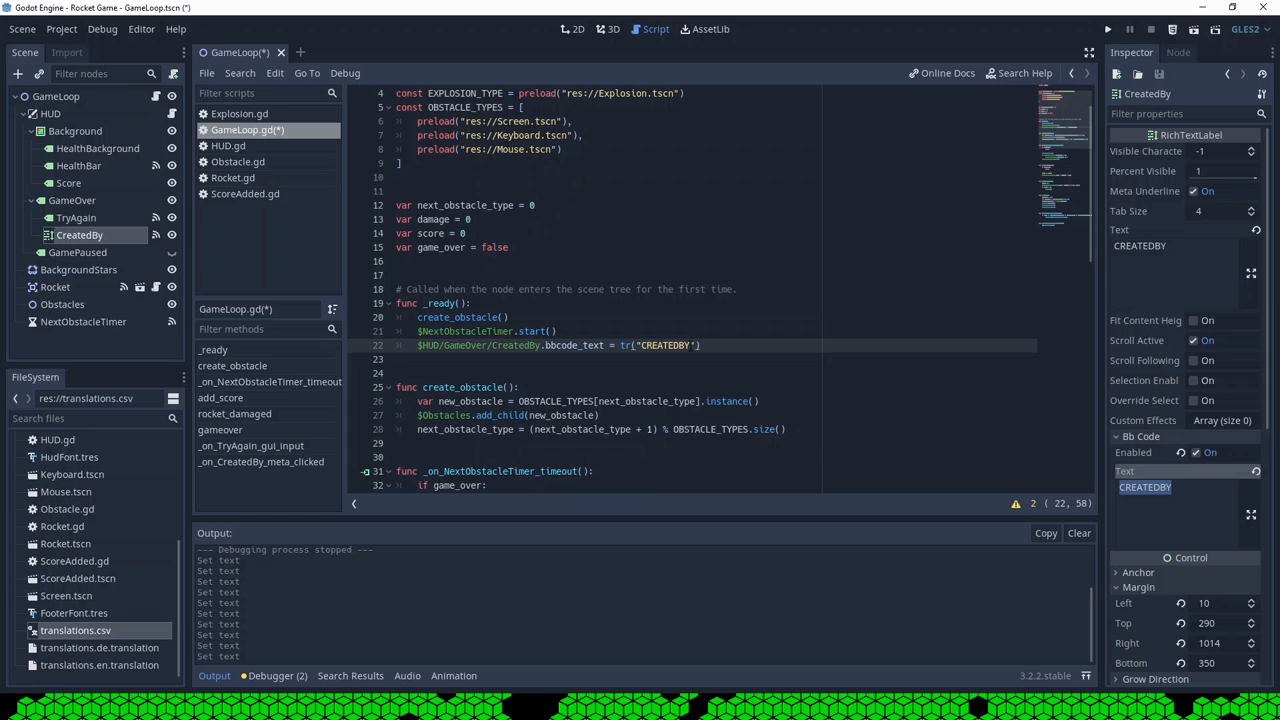
{"action": "left_click", "coordinate": [1108, 30]}
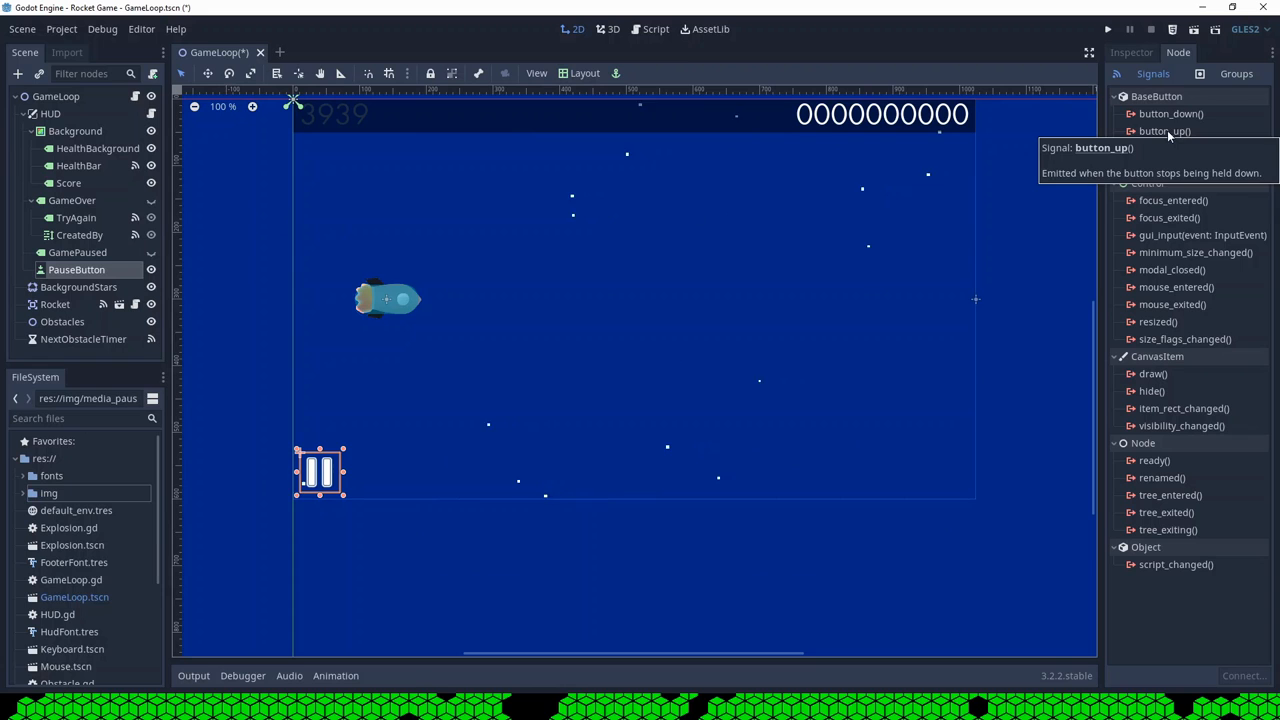
{"action": "mouse_move", "coordinate": [1168, 112]}
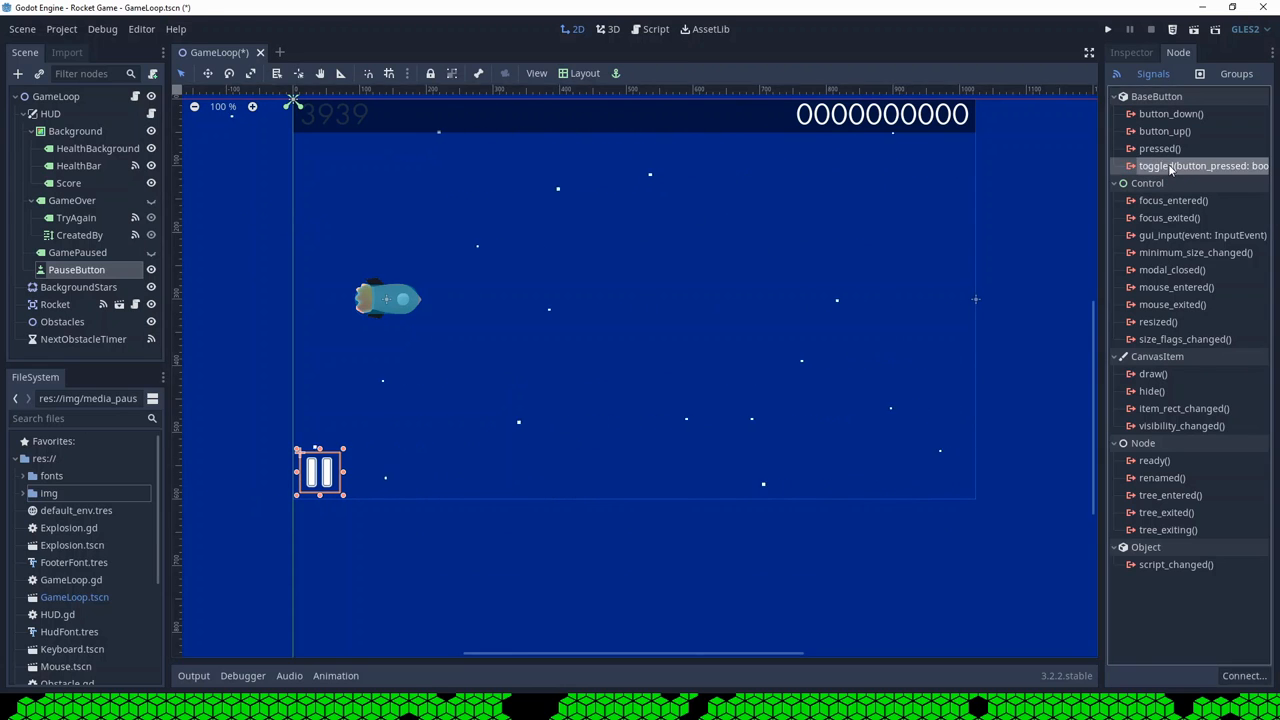
Connect PauseButton's toggled(button_pressed) signal to a new GameLoop handler.
{"action": "double_click", "coordinate": [1200, 164]}
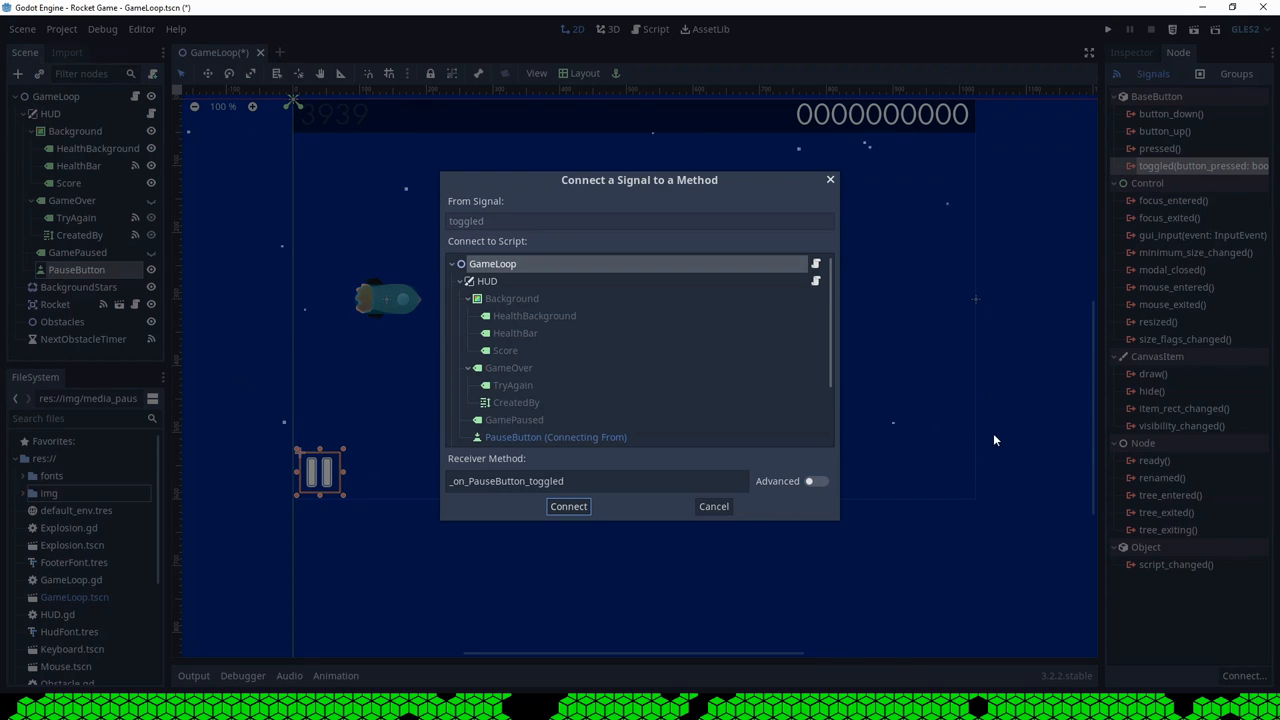
{"action": "left_click", "coordinate": [568, 506]}
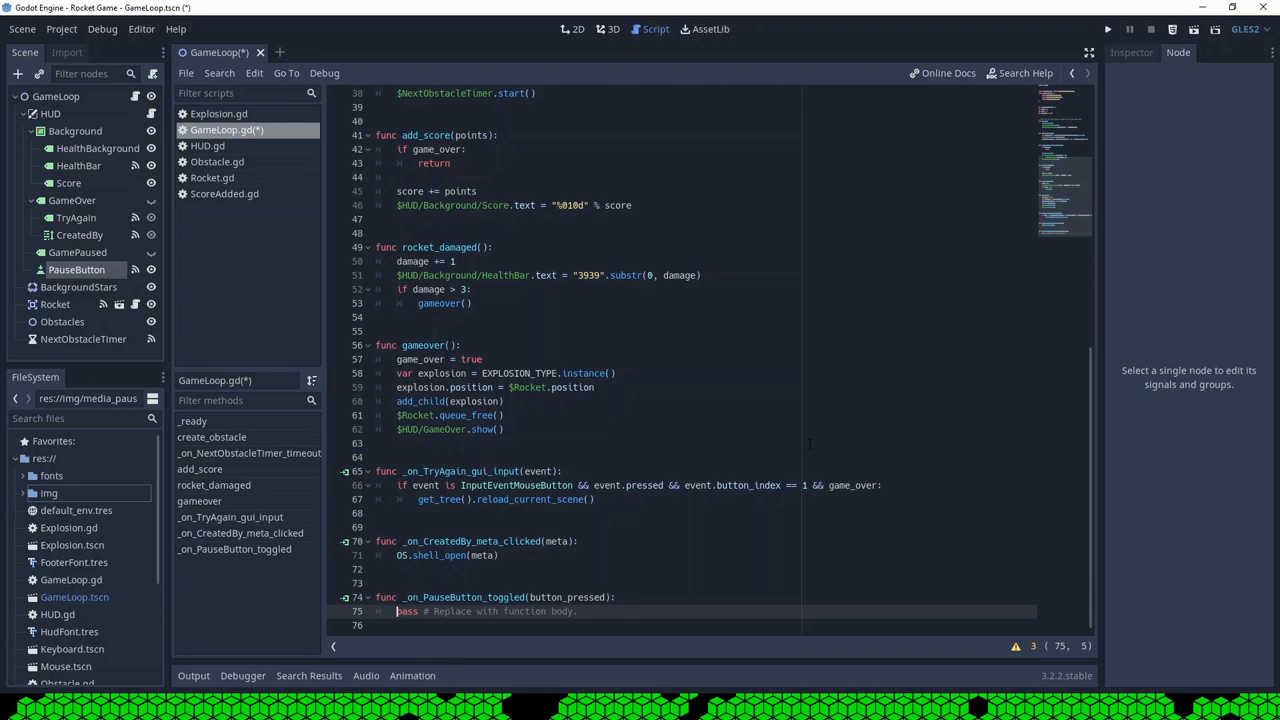
Make _on_PauseButton_toggled flip get_tree().paused and show GamePaused accordingly, then save and run.
{"action": "type", "text": "get_tree().paused = !get_tree().paused"}
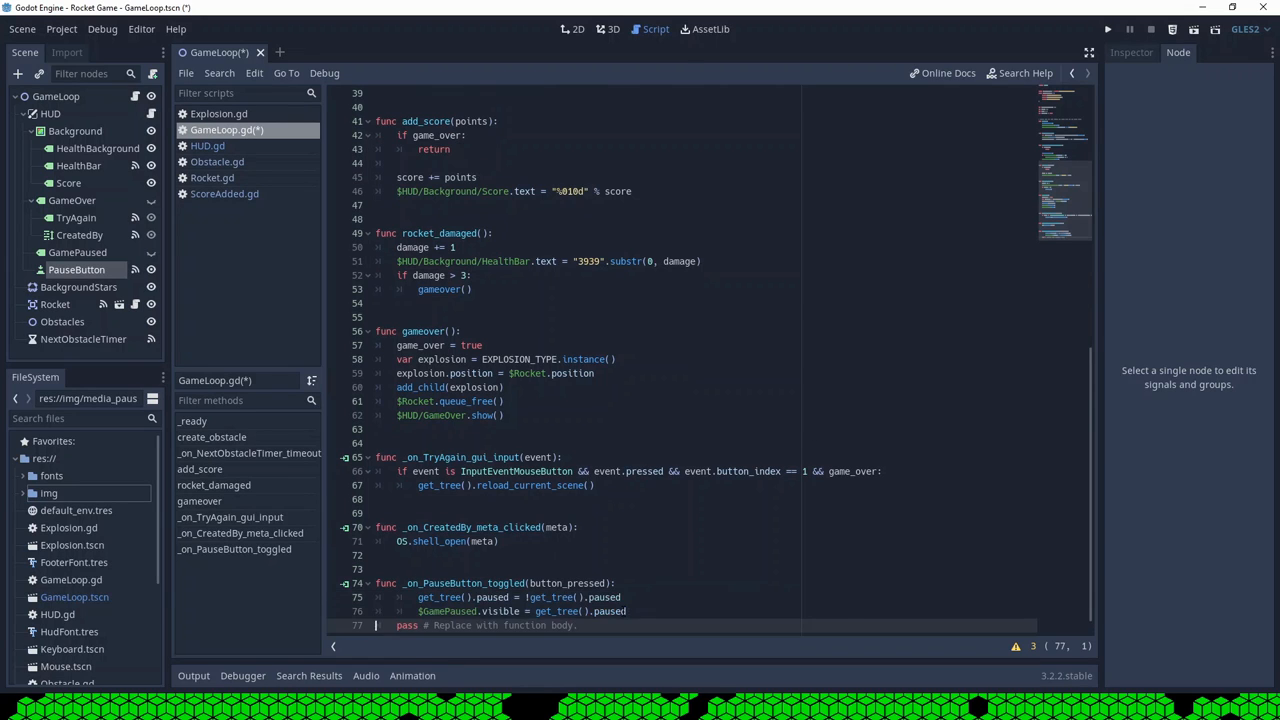
{"action": "left_click", "coordinate": [500, 612]}
{"action": "type", "text": "HUD"}
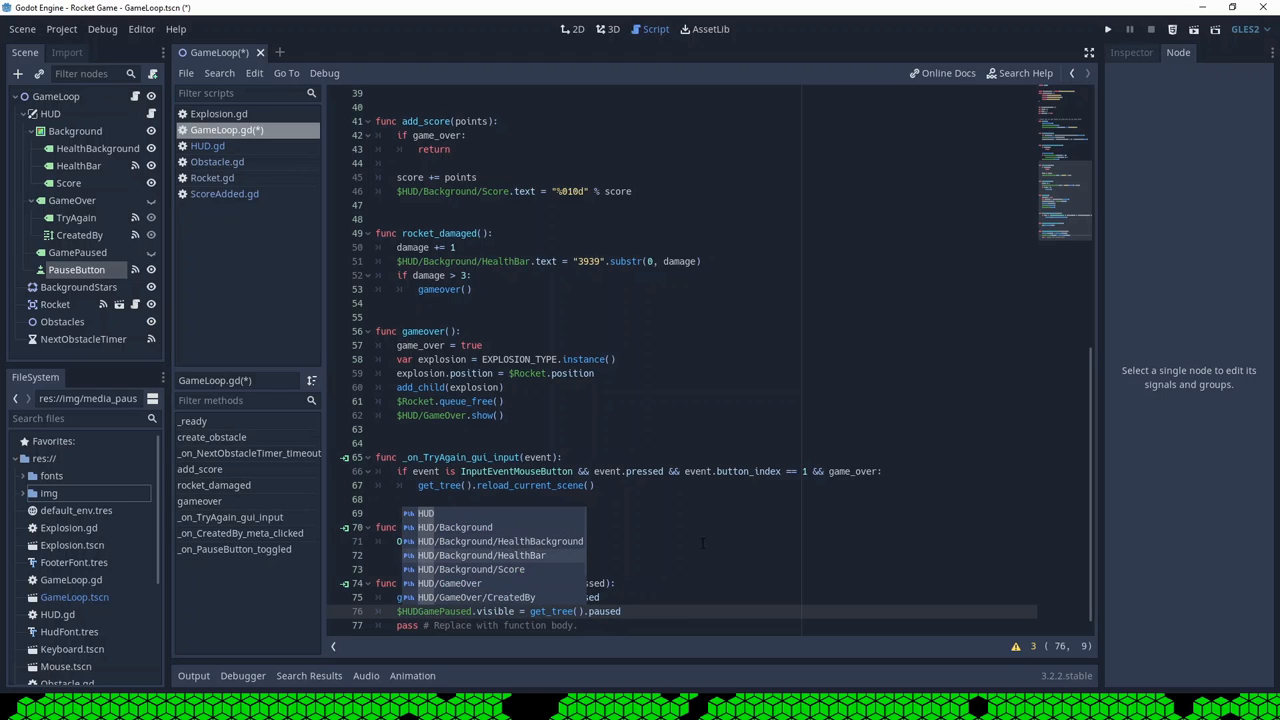
{"action": "scroll", "scroll_direction": "down", "scroll_amount": 3}
{"action": "type", "text": "/GamePaused"}
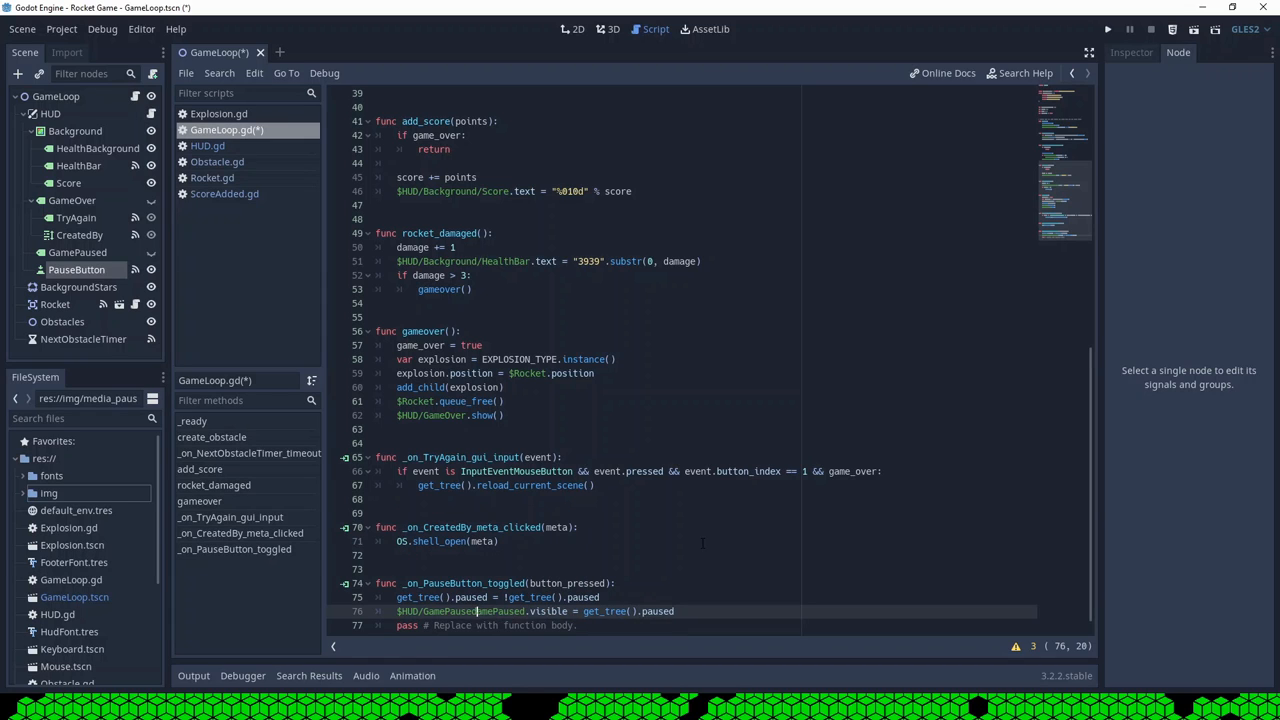
{"action": "key", "text": "ctrl+s"}
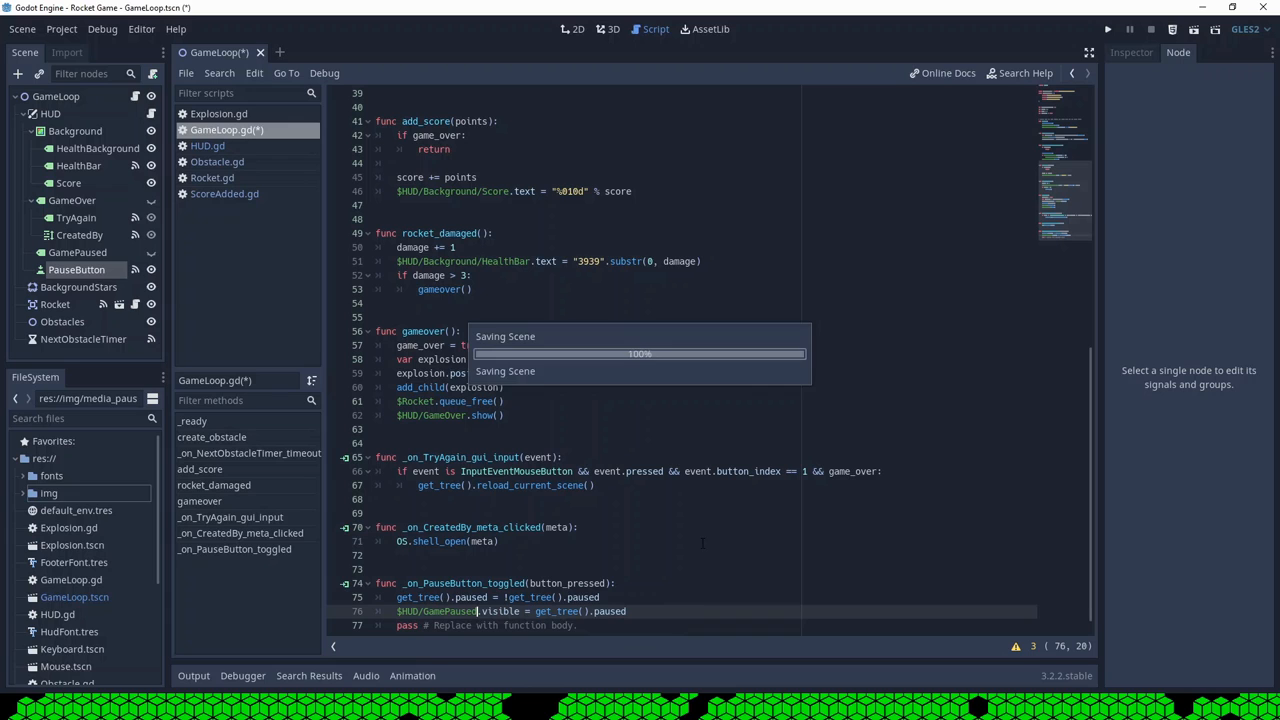
{"action": "key", "text": "ctrl+s"}
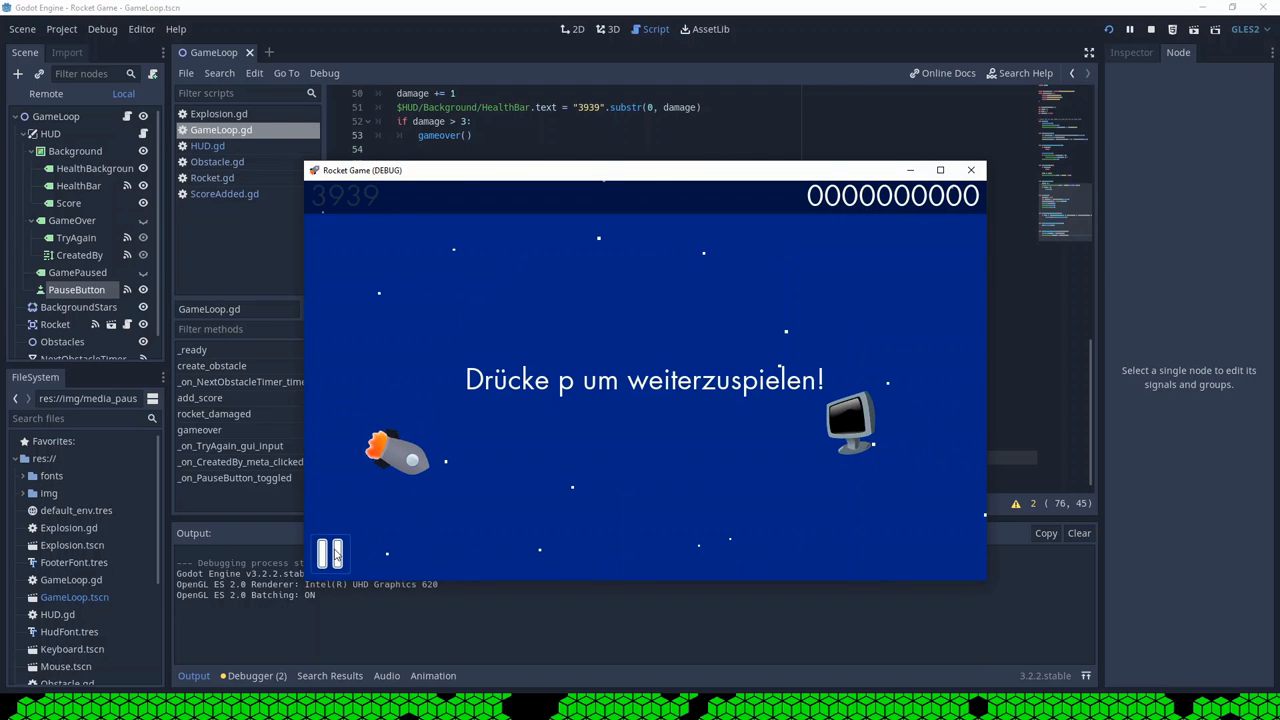
Pause the running game with P to view the German unpause prompt.
{"action": "key", "text": "p"}
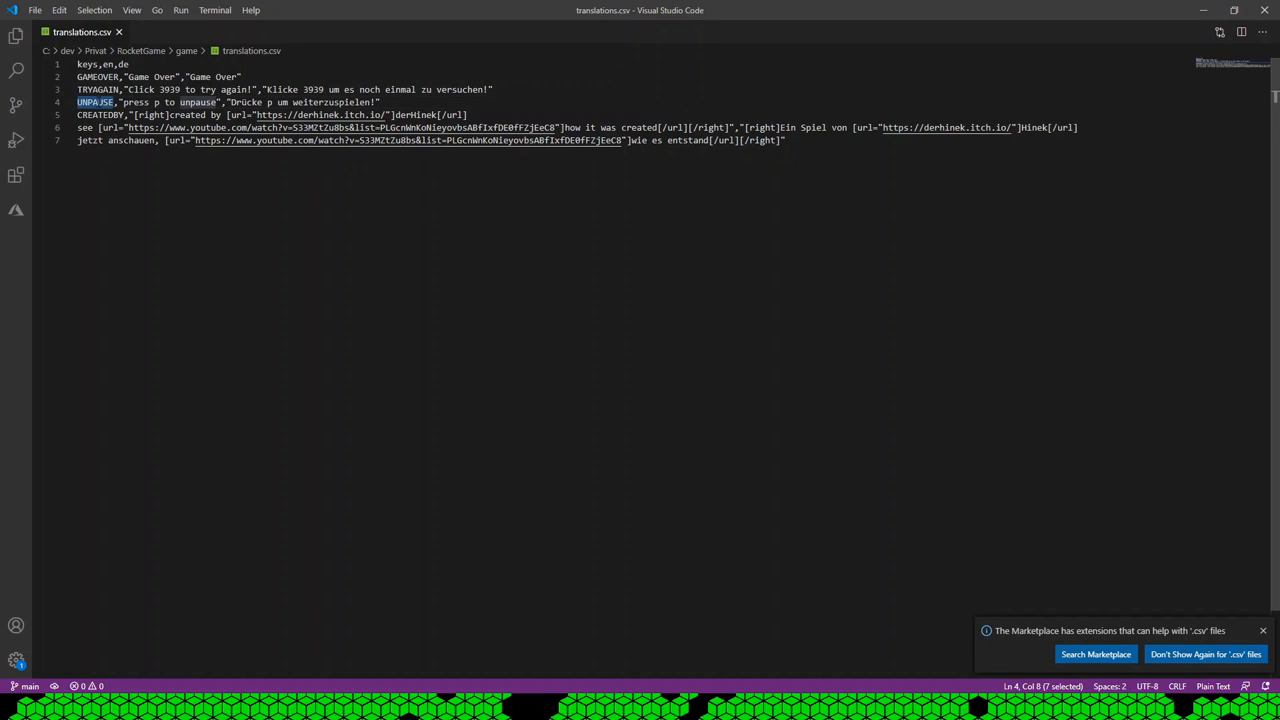
Rename the UNPAUSE key to PAUSE with English text "--- pause ---" in translations.csv.
{"action": "type", "text": "PAUSE"}
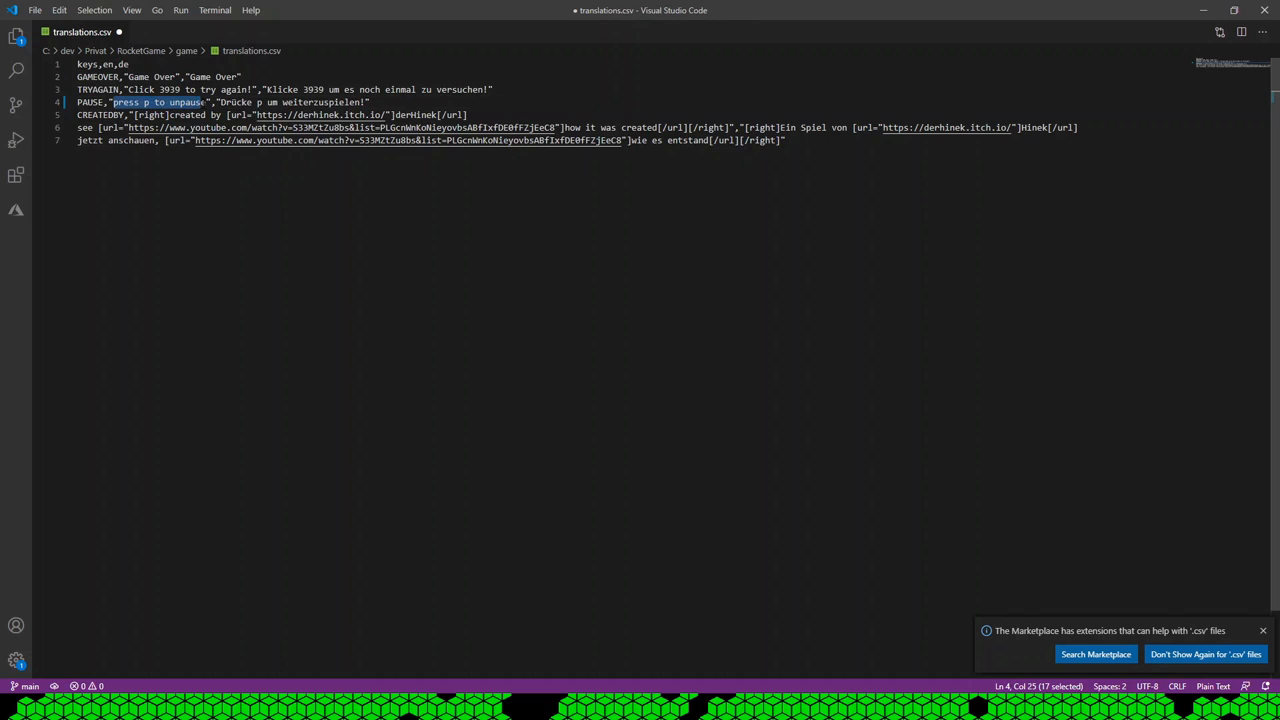
{"action": "key", "text": "shift+Right"}
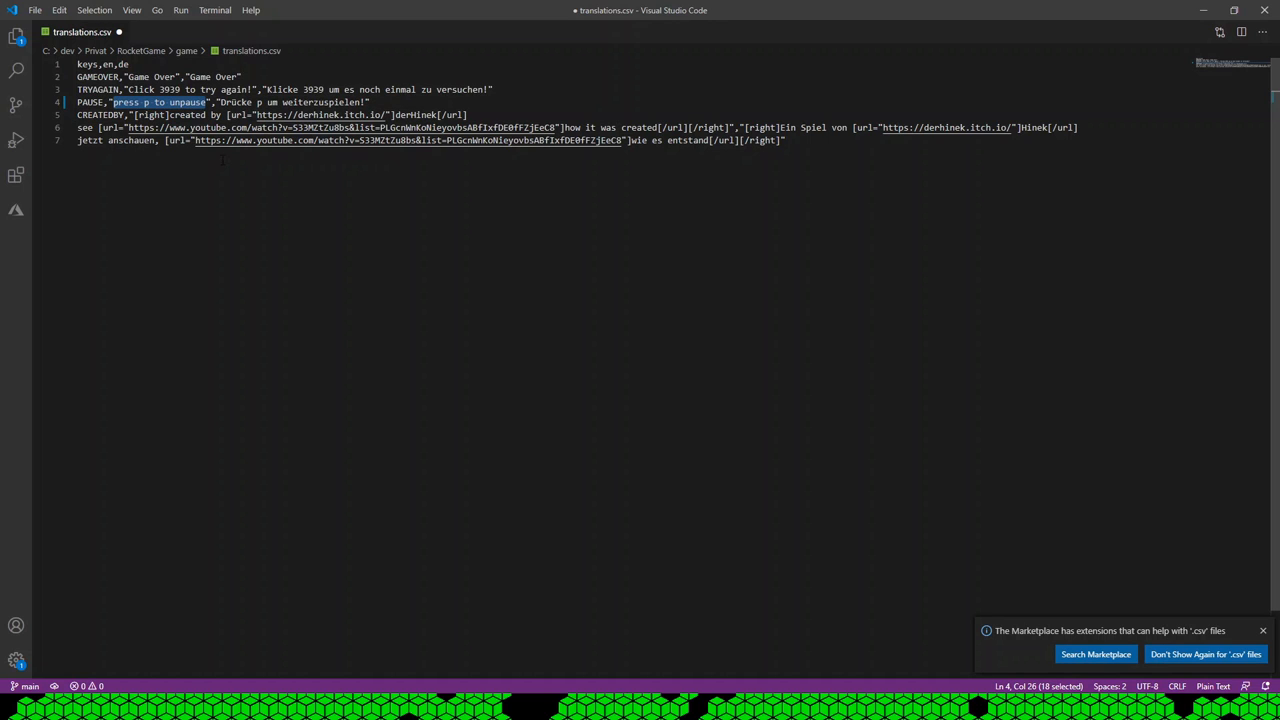
{"action": "key", "text": "ctrl+s"}
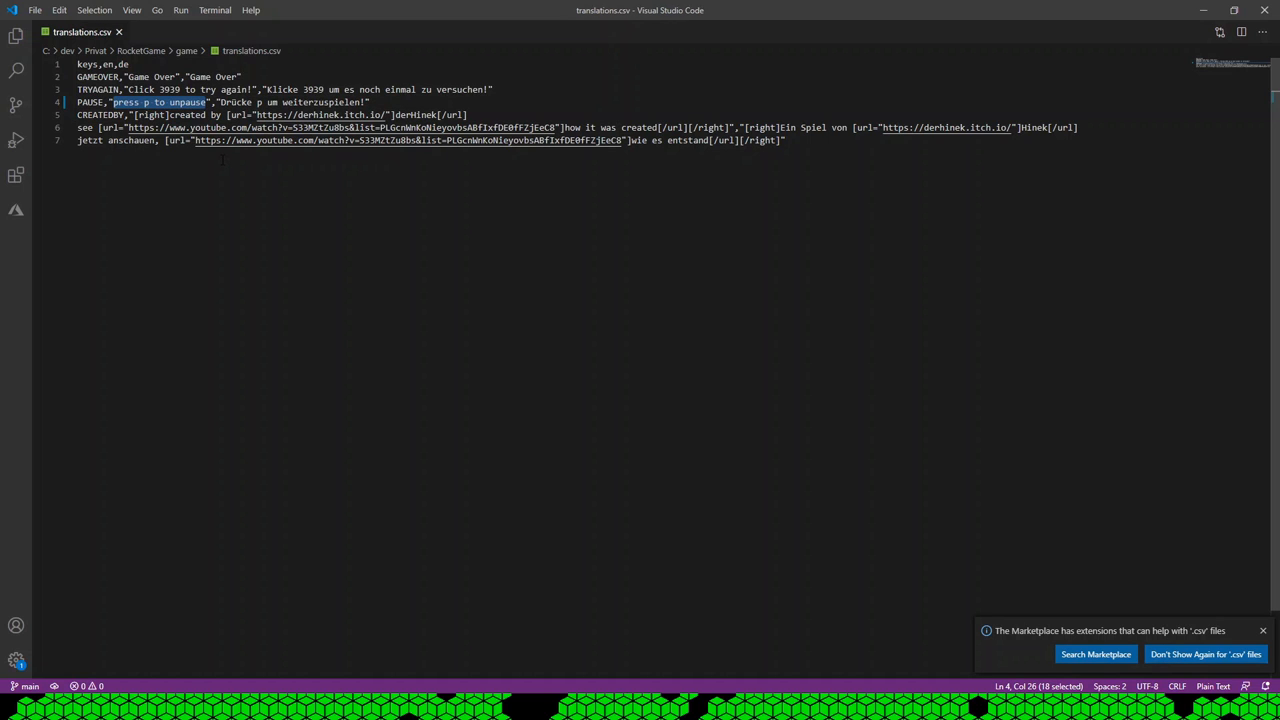
{"action": "type", "text": "PAU"}
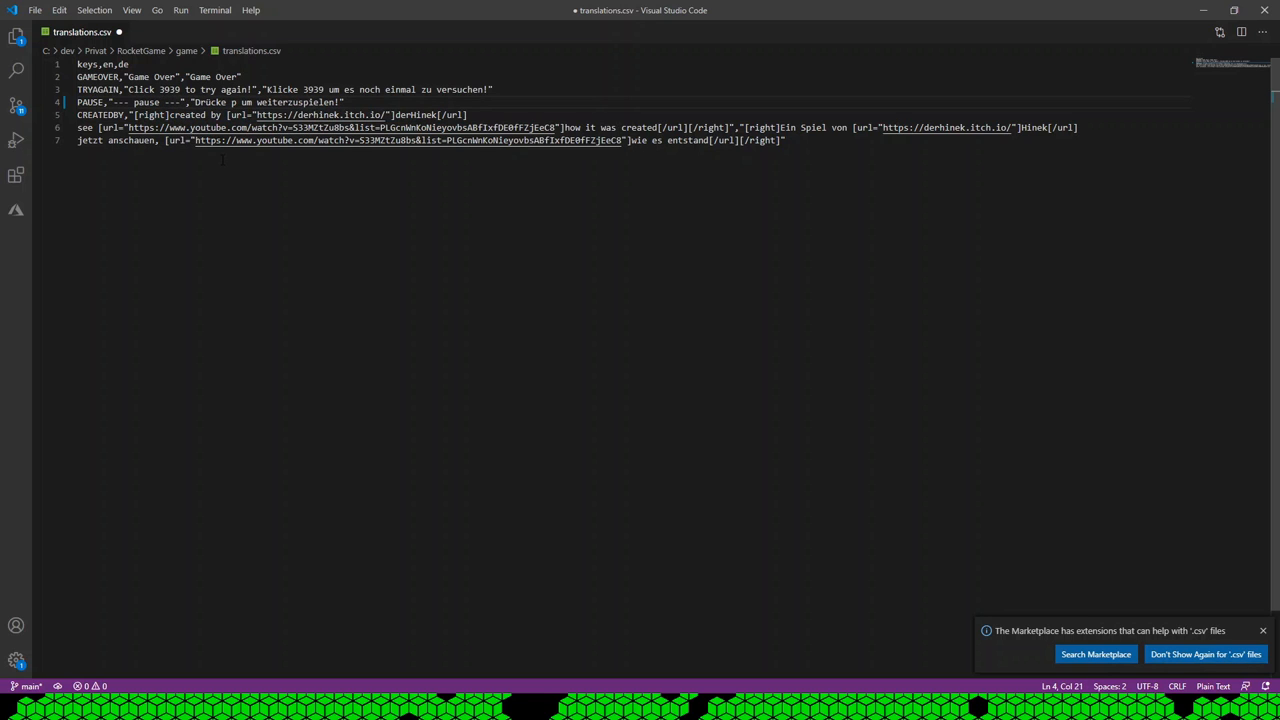
{"action": "type", "text": "d"}
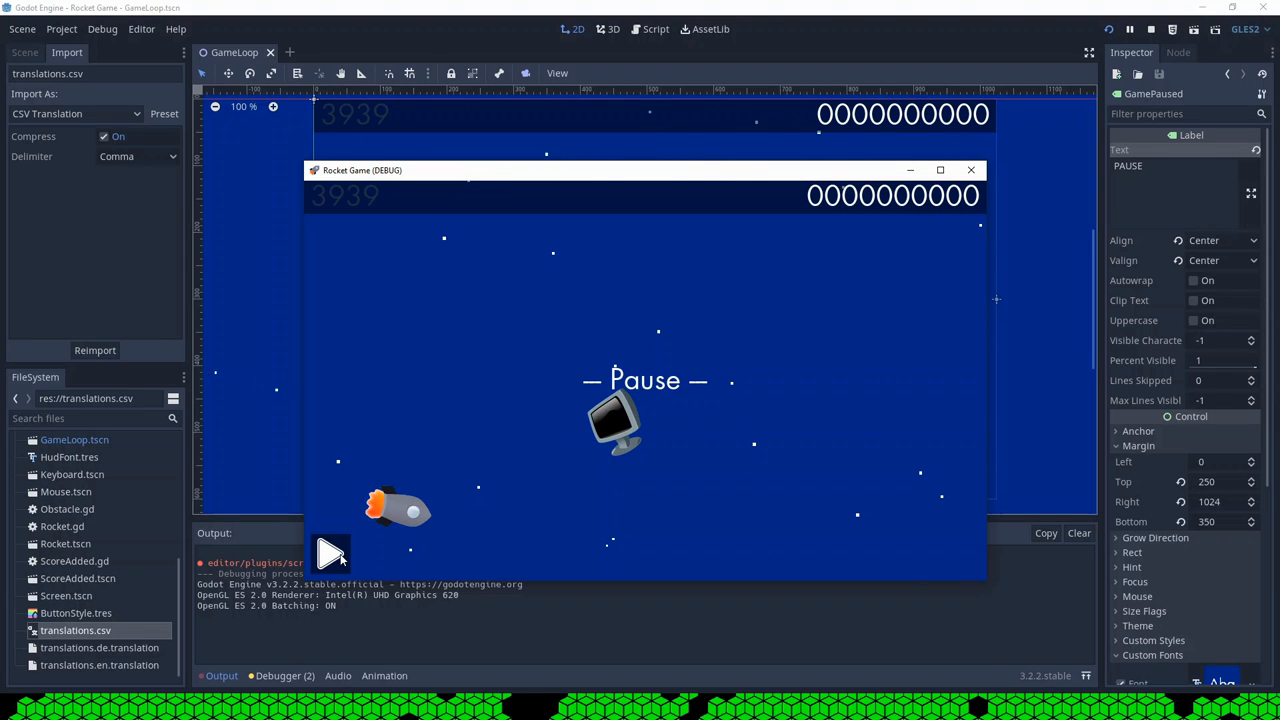
Toggle pause in the running game to check the dashed Pause label.
{"action": "left_click", "coordinate": [330, 554]}
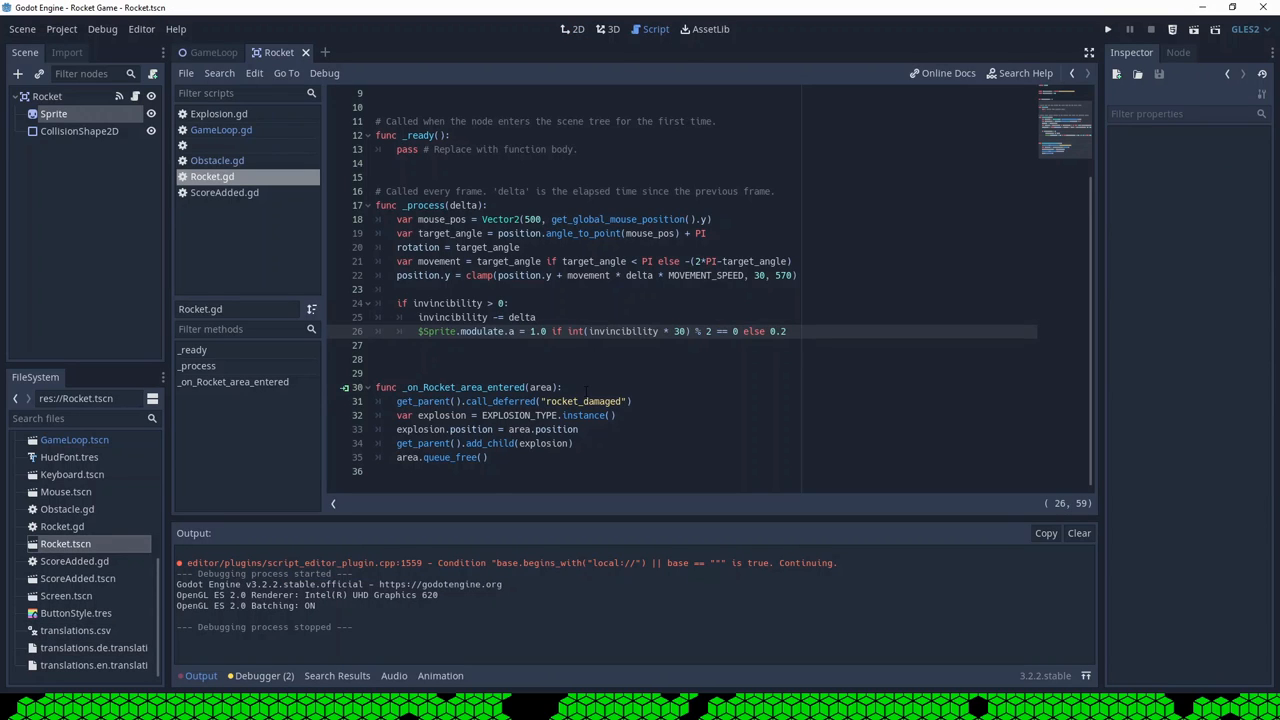
Wrap the damage code in if invincibility <= 0: and set invincibility = 2 after a hit.
{"action": "type", "text": "if"}
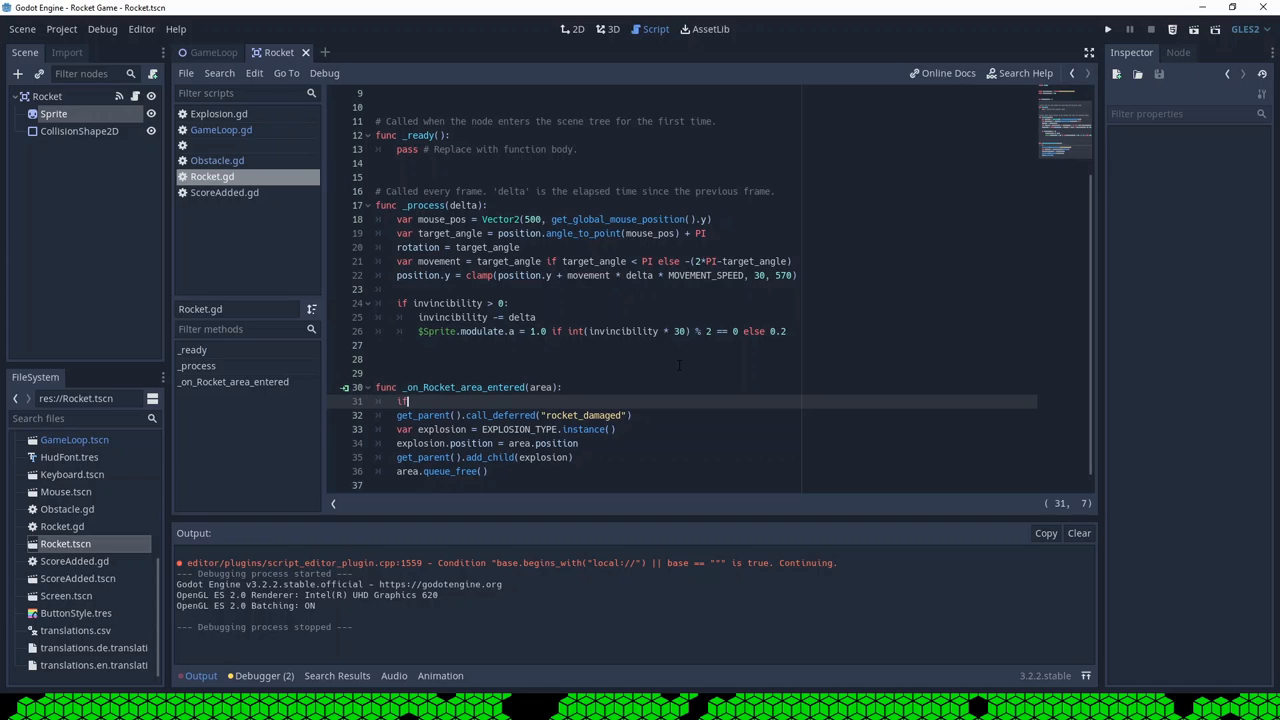
{"action": "type", "text": "in"}
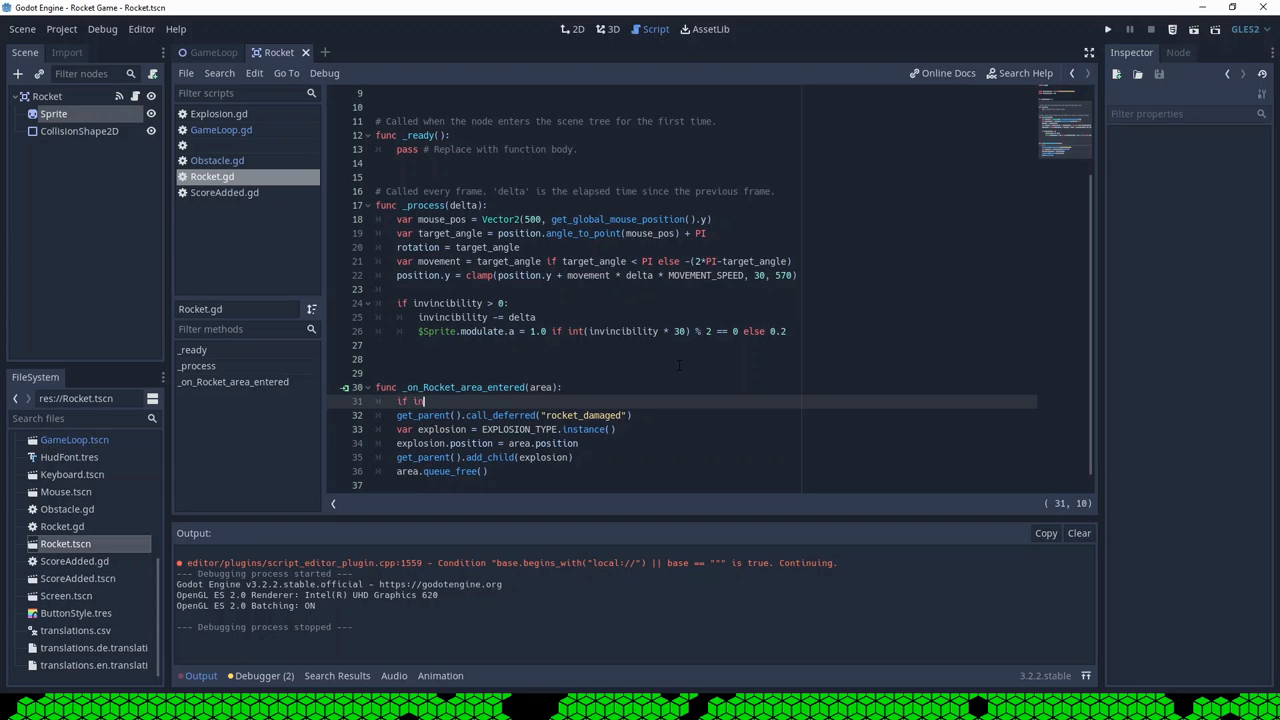
{"action": "type", "text": "vincibility <= 0:"}
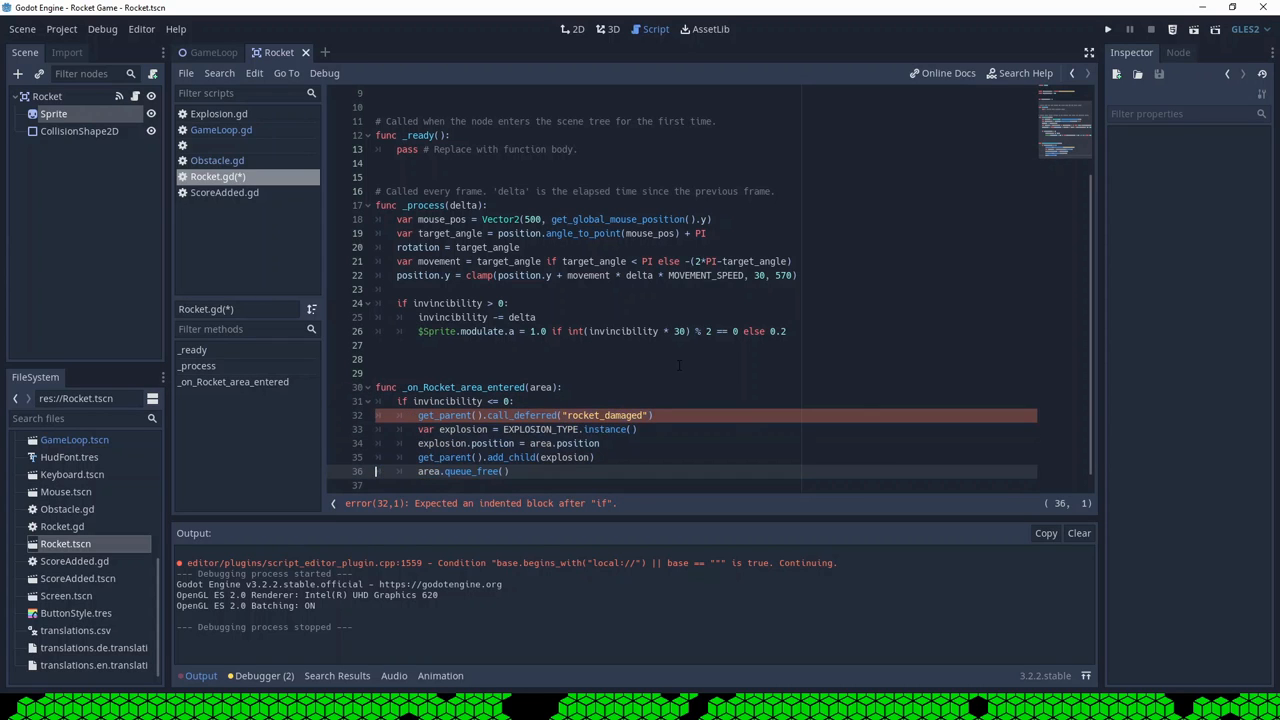
{"action": "key", "text": "ctrl+s"}
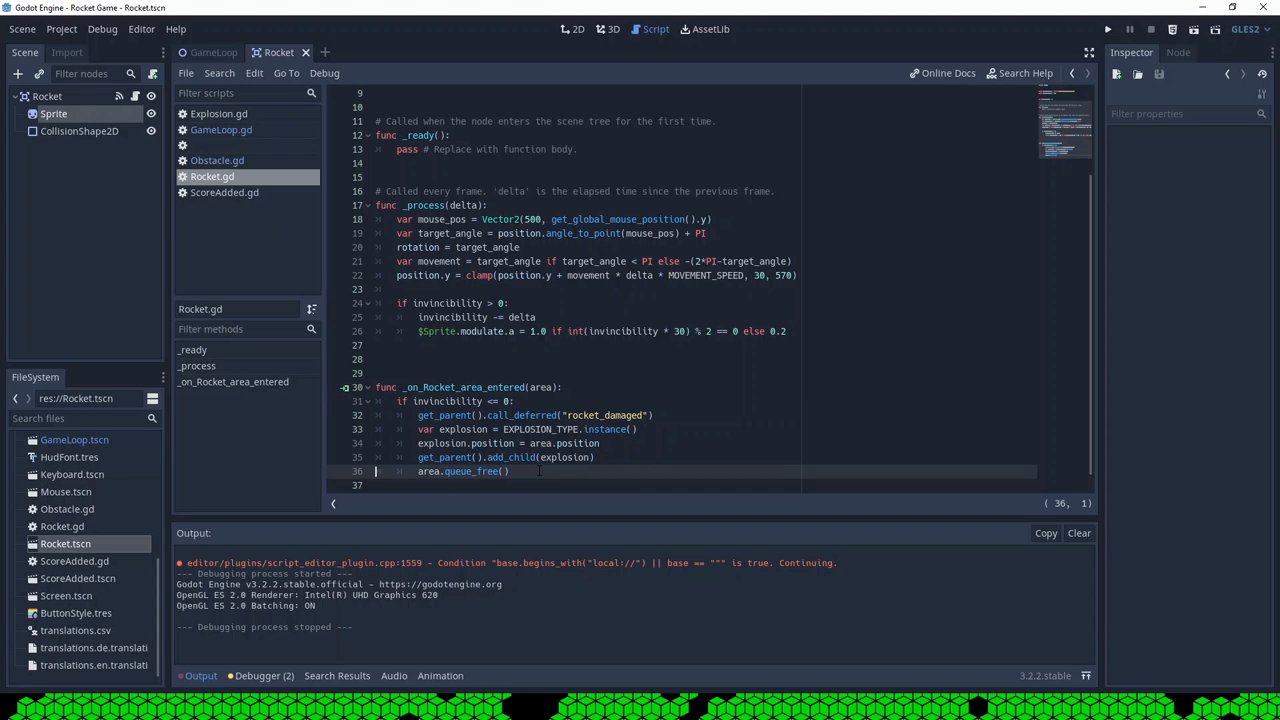
{"action": "key", "text": "enter"}
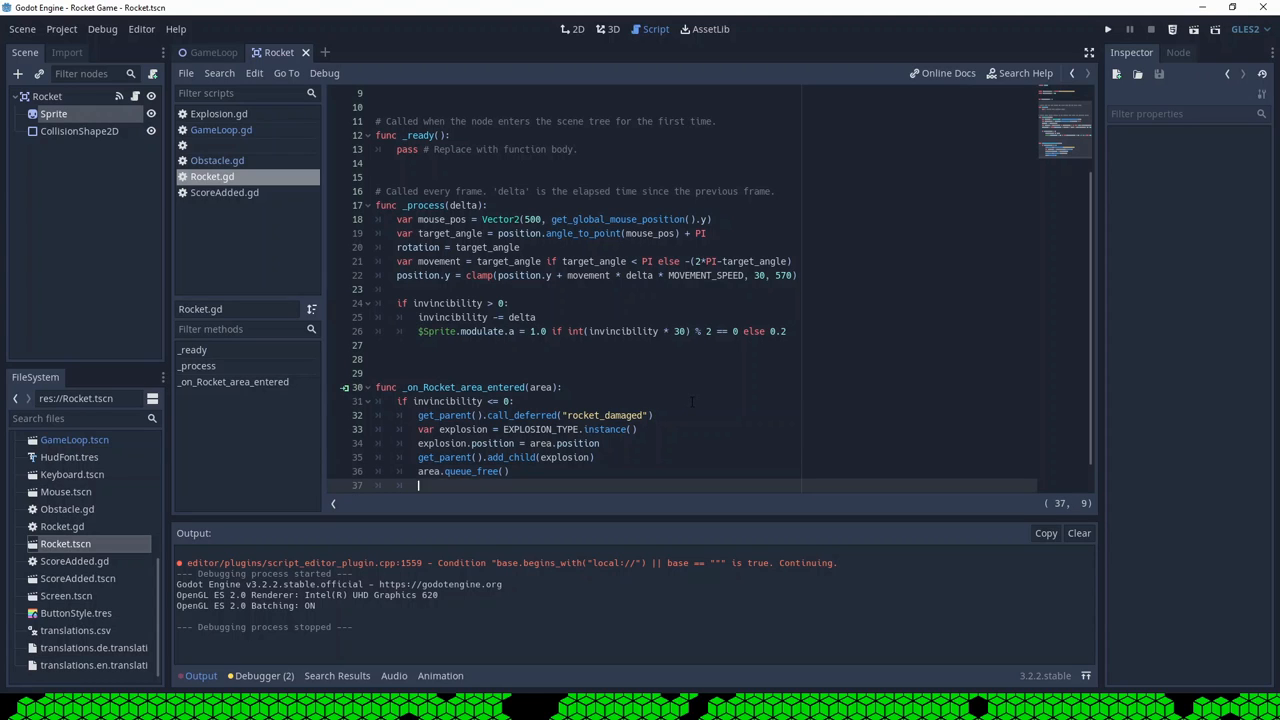
{"action": "type", "text": "invincibility"}
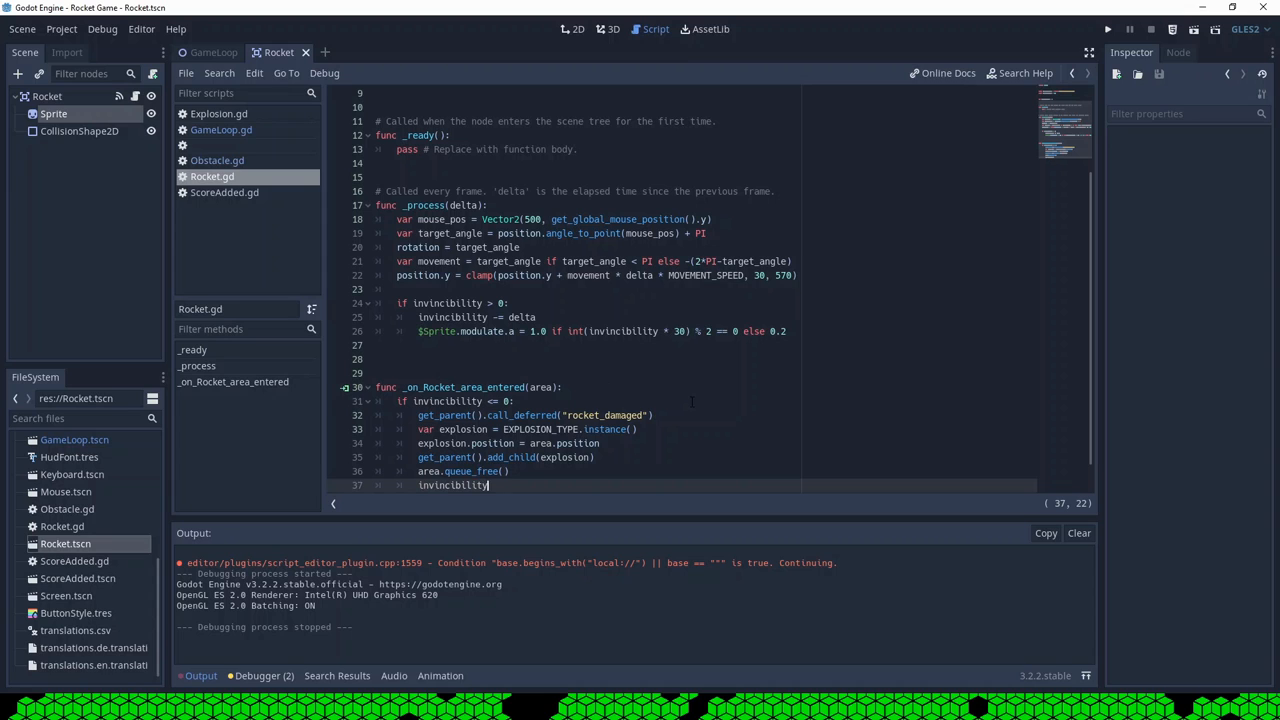
{"action": "type", "text": "= 2"}
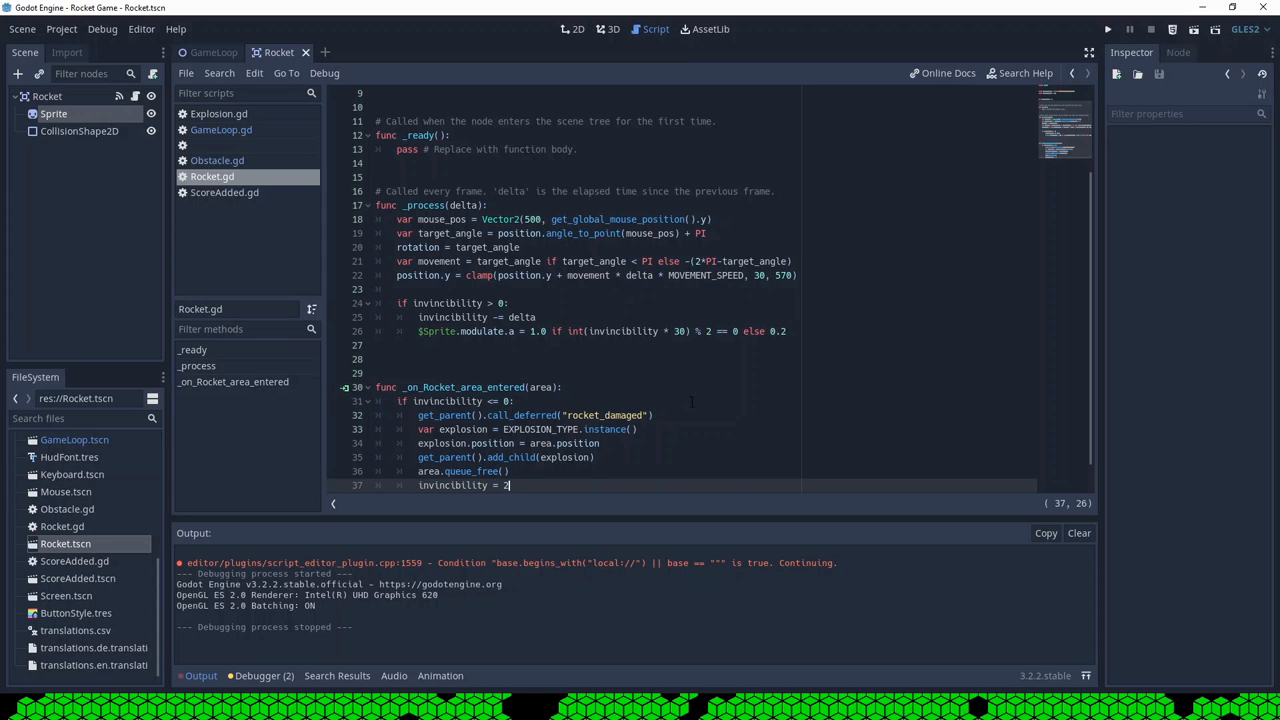